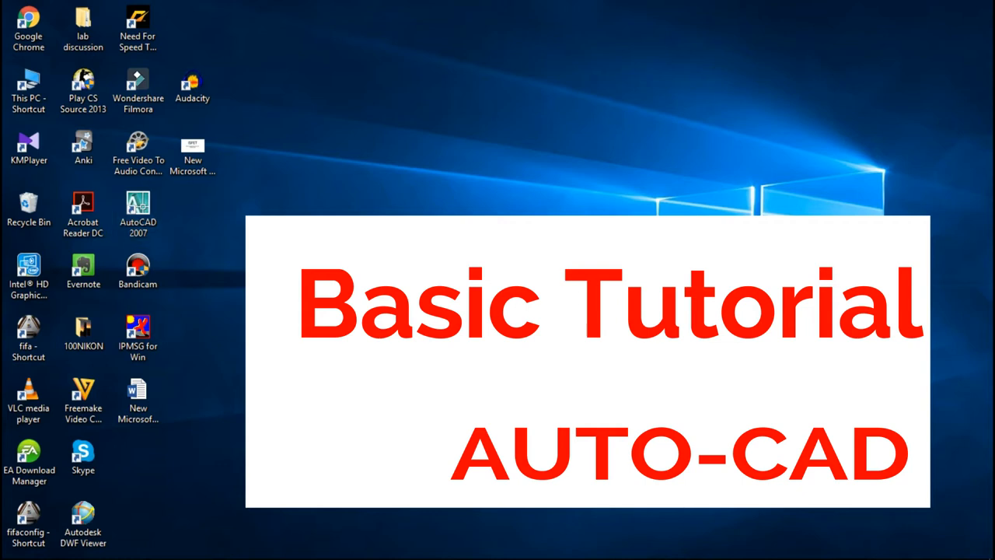
# Launch AutoCAD 2007 from its desktop shortcut.
pyautogui.doubleClick(137, 204)
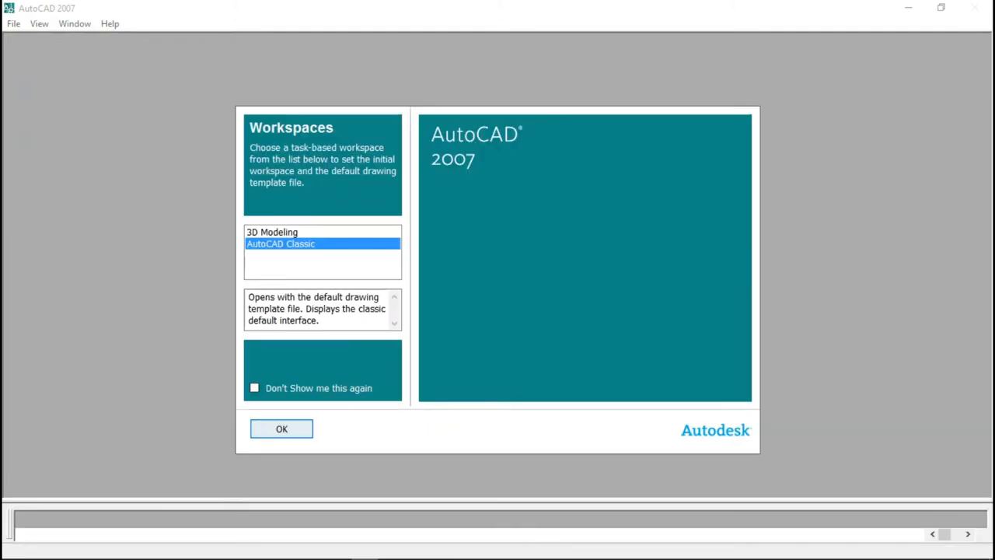
# Confirm the AutoCAD Classic workspace and start the Line tool in the blank drawing.
pyautogui.click(282, 429)
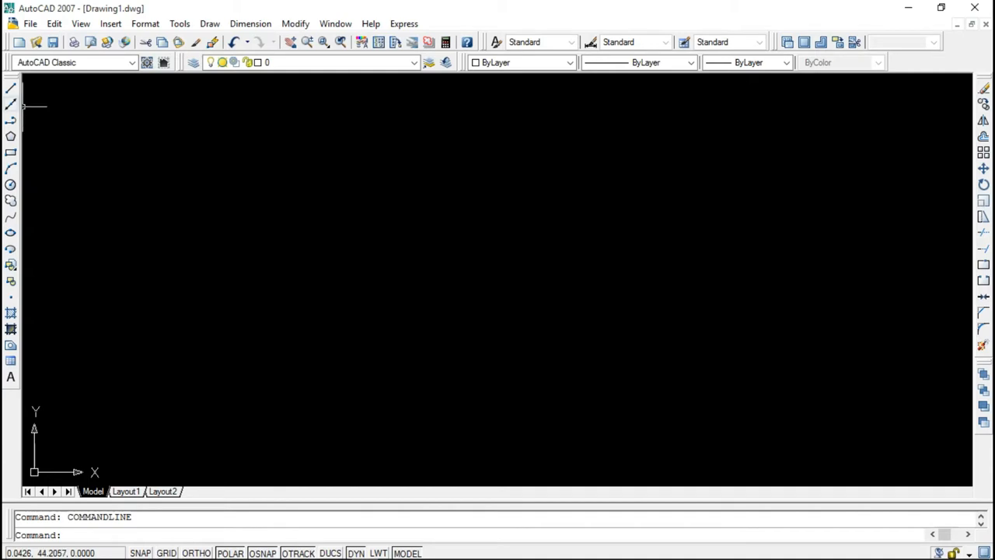
pyautogui.click(9, 87)
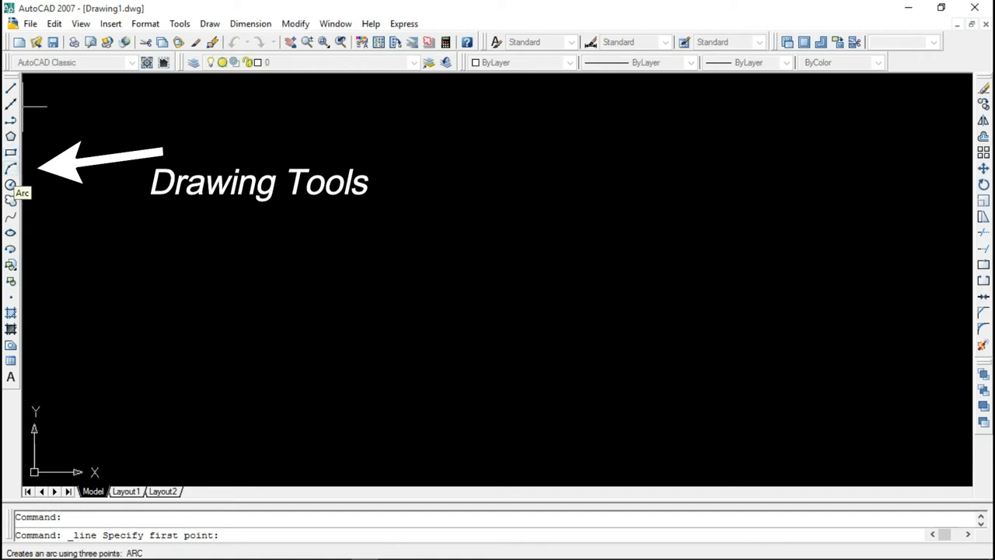
pyautogui.moveTo(11, 216)
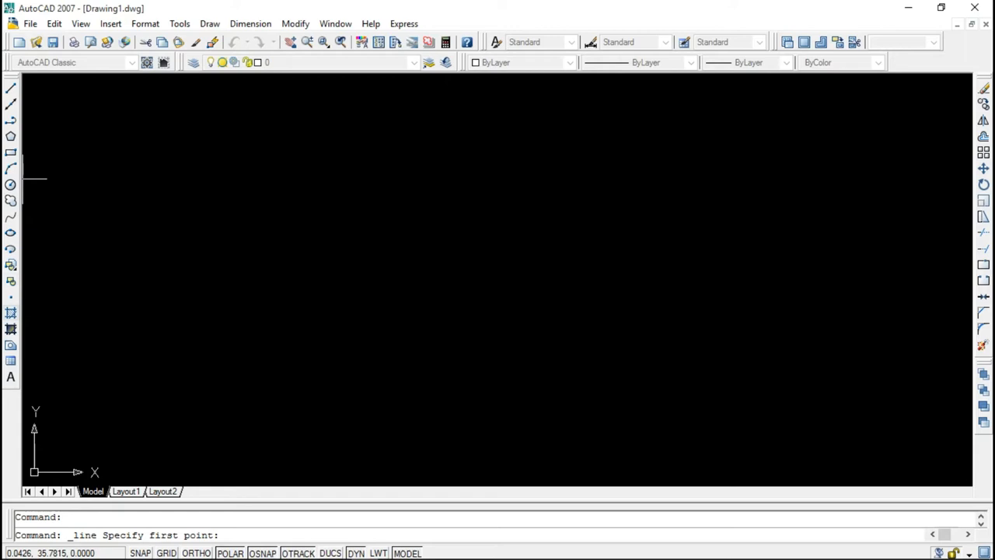
pyautogui.moveTo(34, 301)
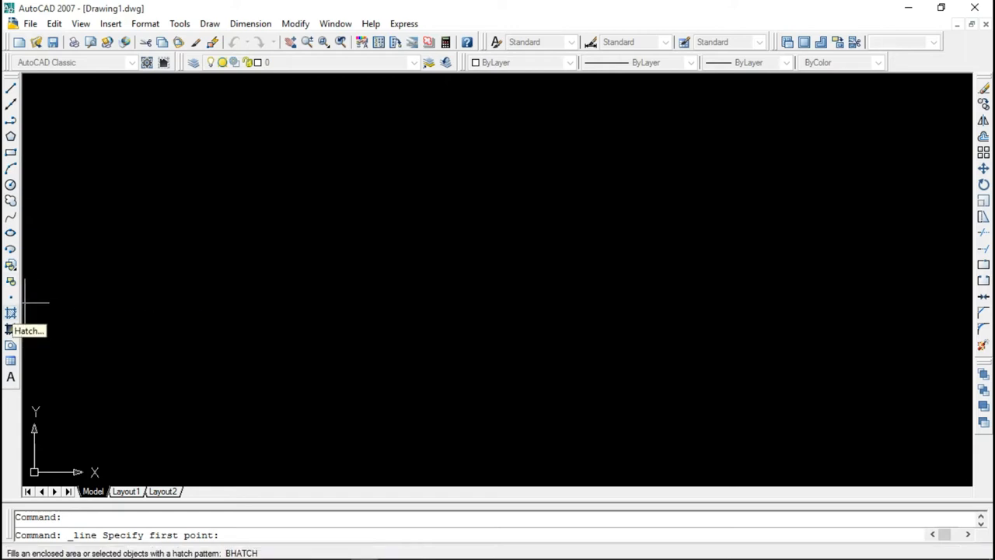
pyautogui.moveTo(10, 330)
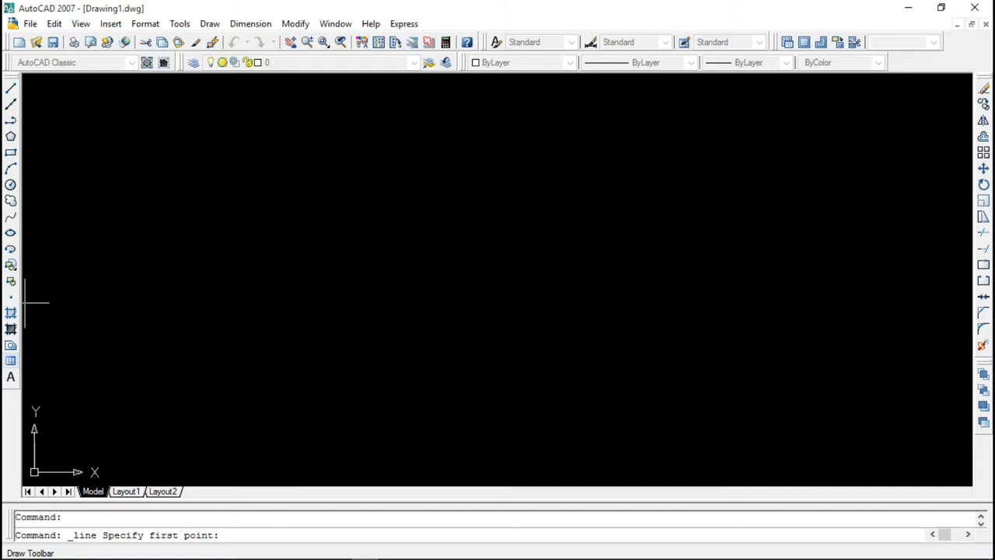
pyautogui.moveTo(10, 375)
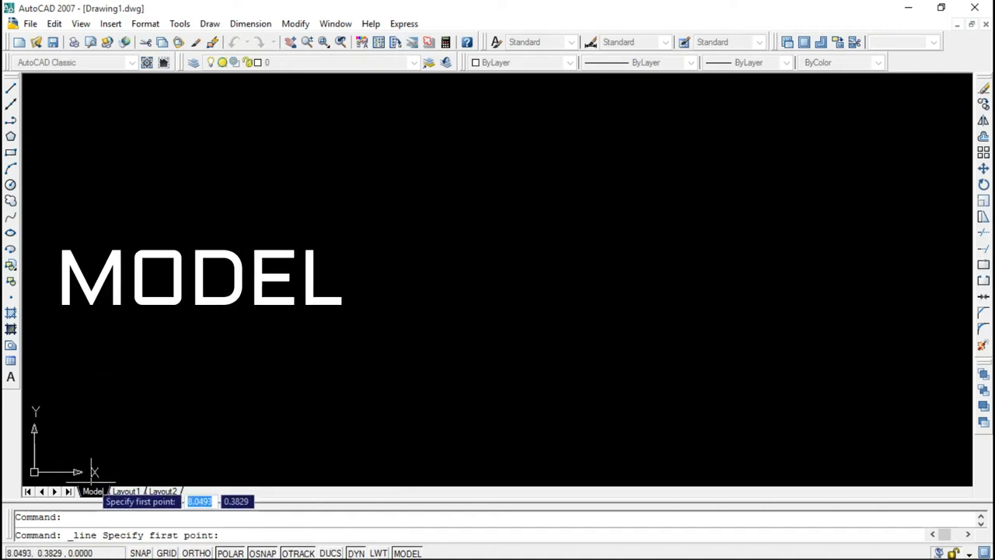
# Draw a two-segment line through the Layout1 viewport and return to the Layout1 sheet.
pyautogui.click(136, 491)
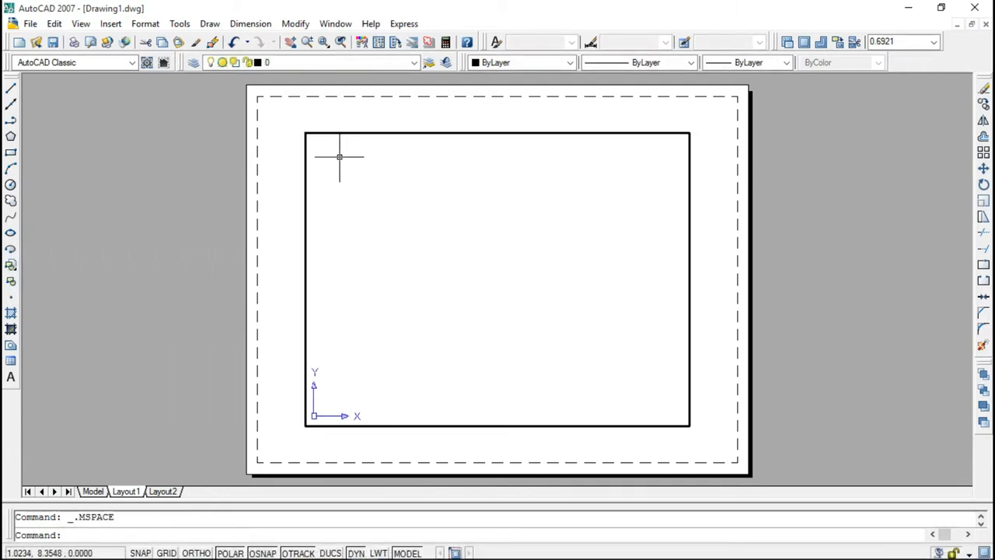
pyautogui.click(8, 92)
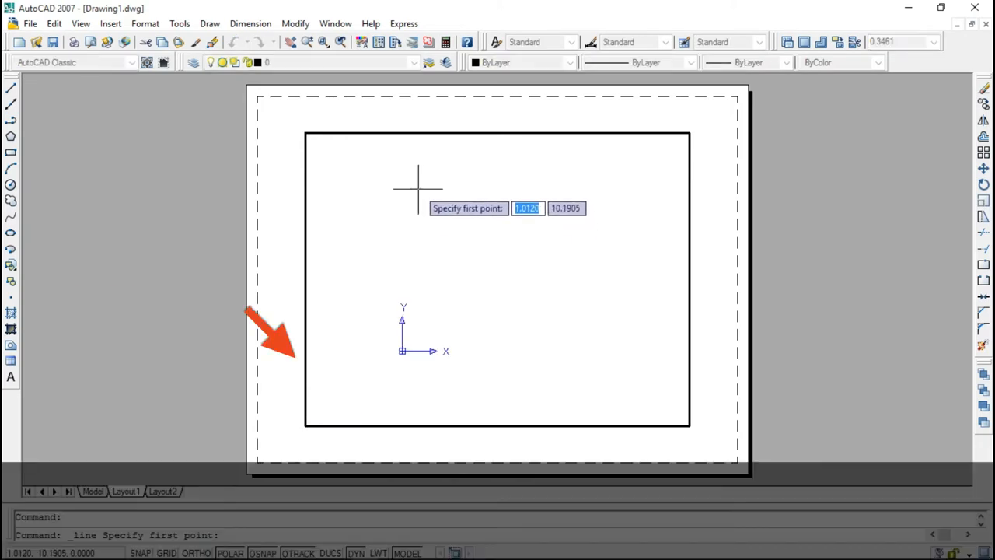
pyautogui.click(417, 190)
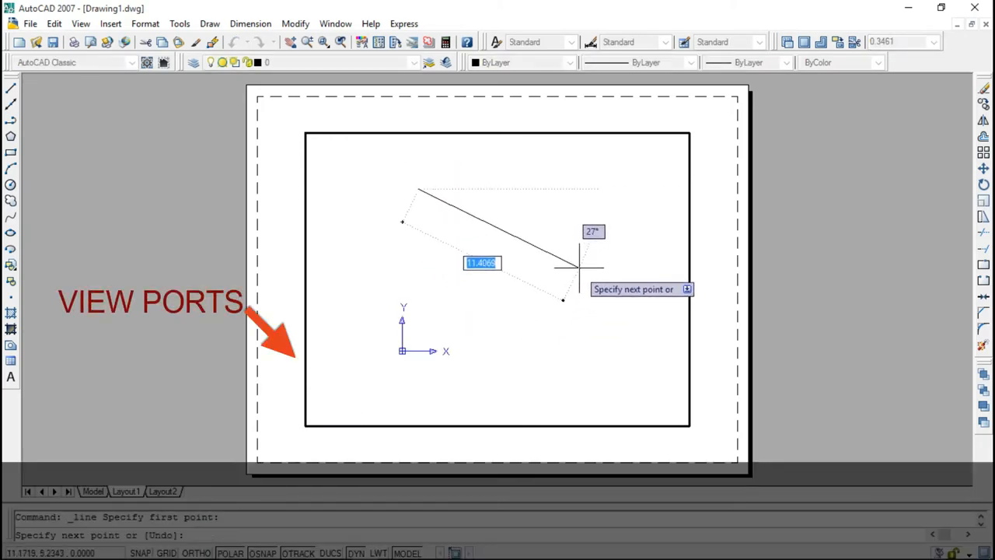
pyautogui.press('Escape')
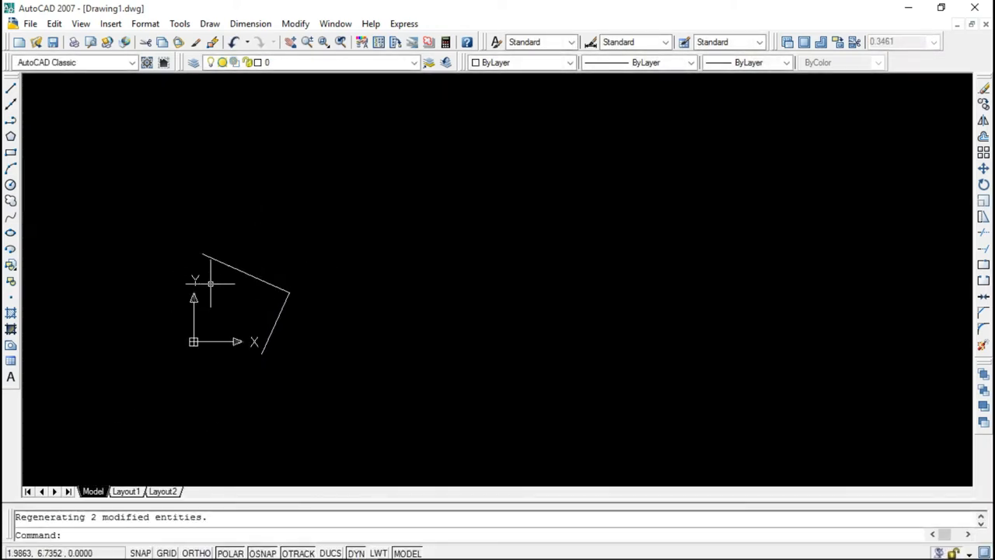
pyautogui.moveTo(173, 367)
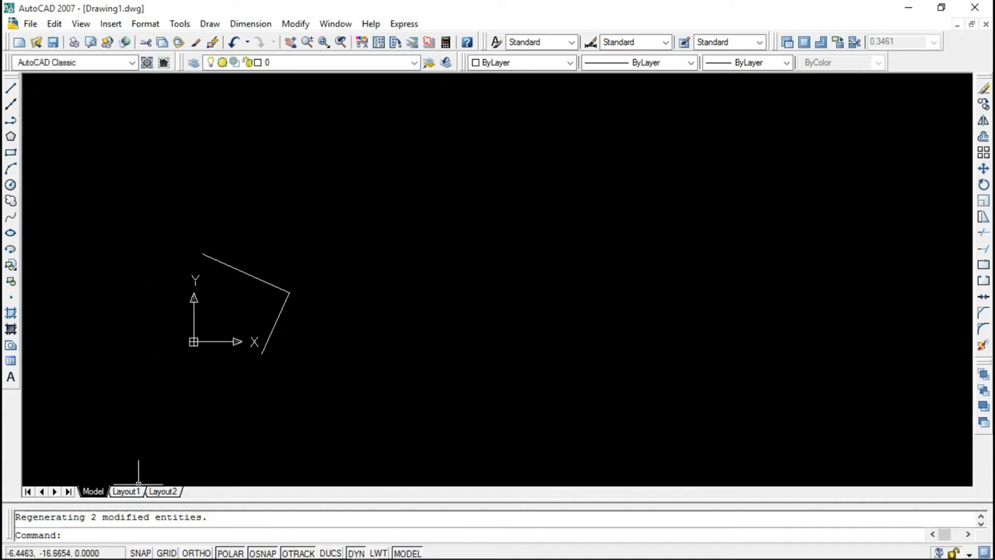
pyautogui.click(131, 492)
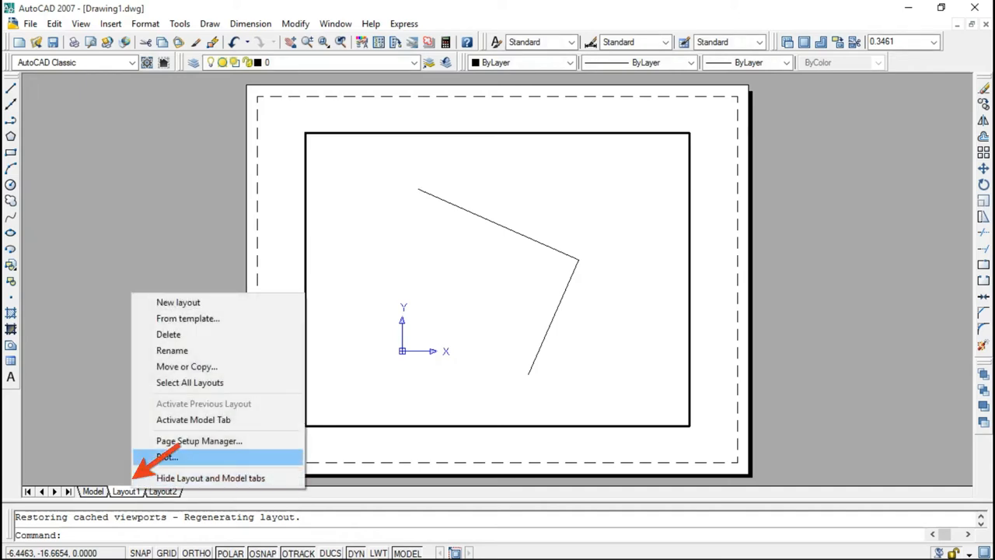
# Give Layout1 a page setup using the Microsoft XPS Document Writer on A4 paper.
pyautogui.click(200, 440)
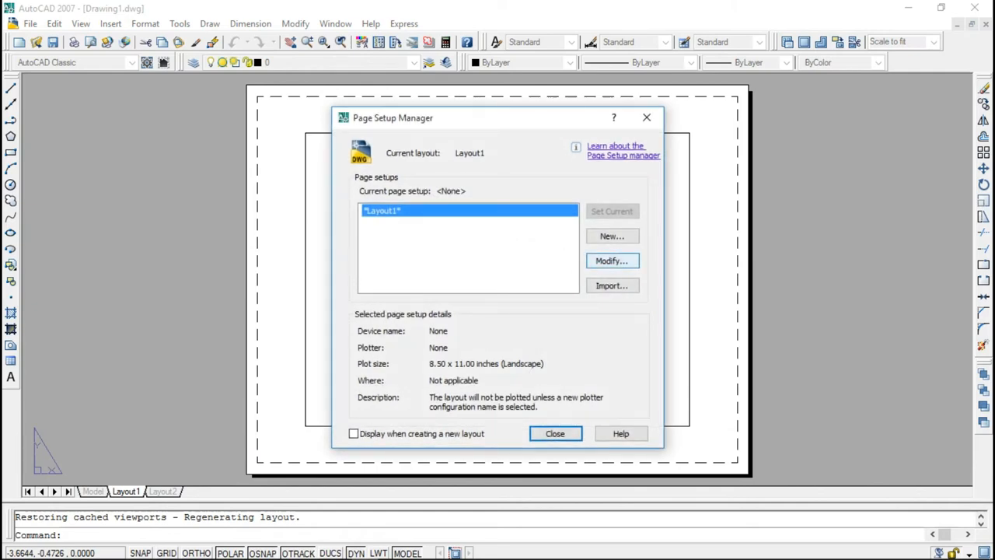
pyautogui.click(613, 261)
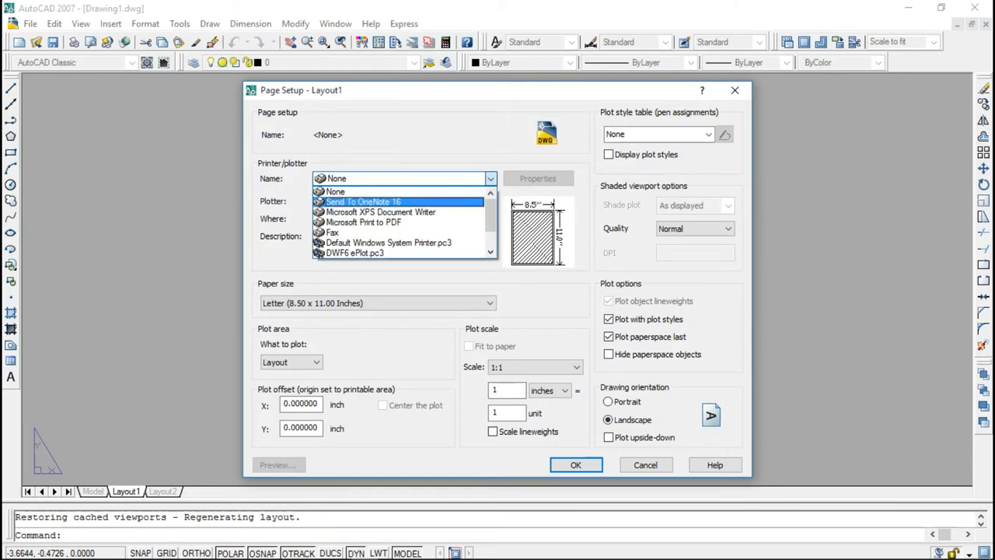
pyautogui.click(381, 211)
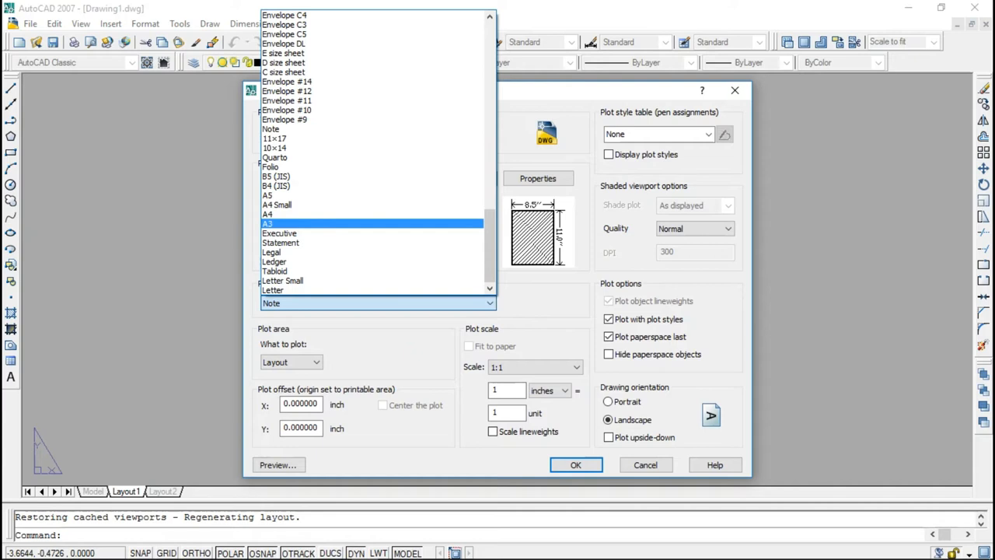
pyautogui.click(267, 214)
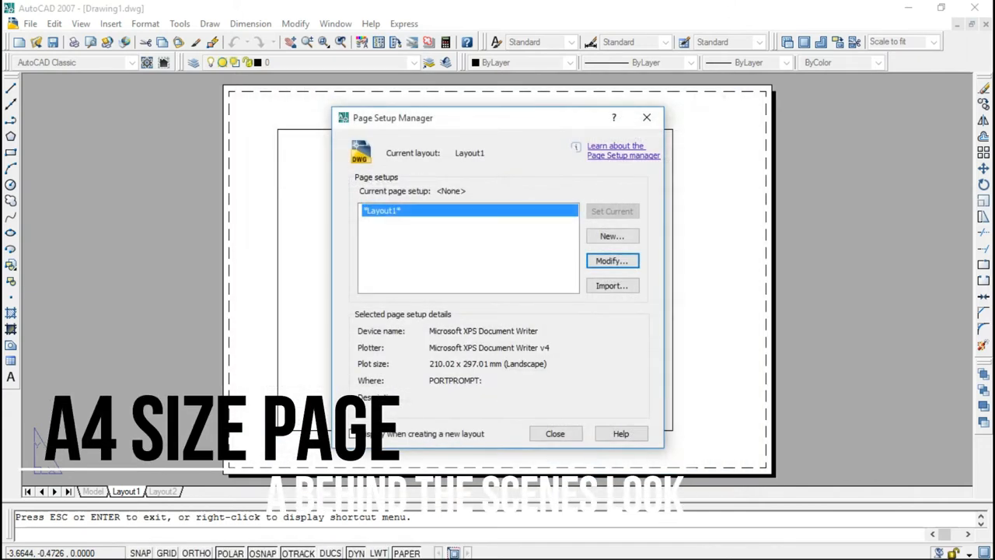
pyautogui.click(555, 432)
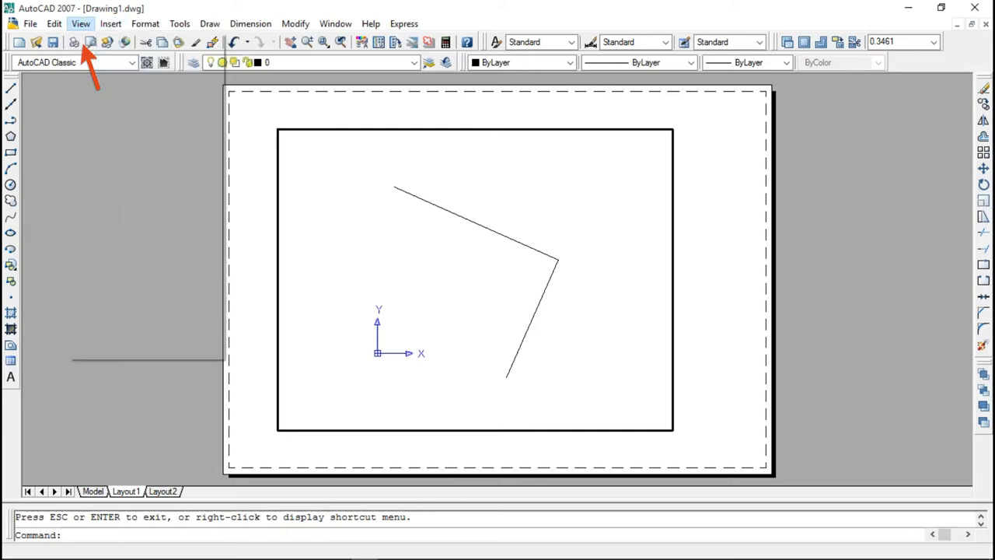
pyautogui.click(76, 23)
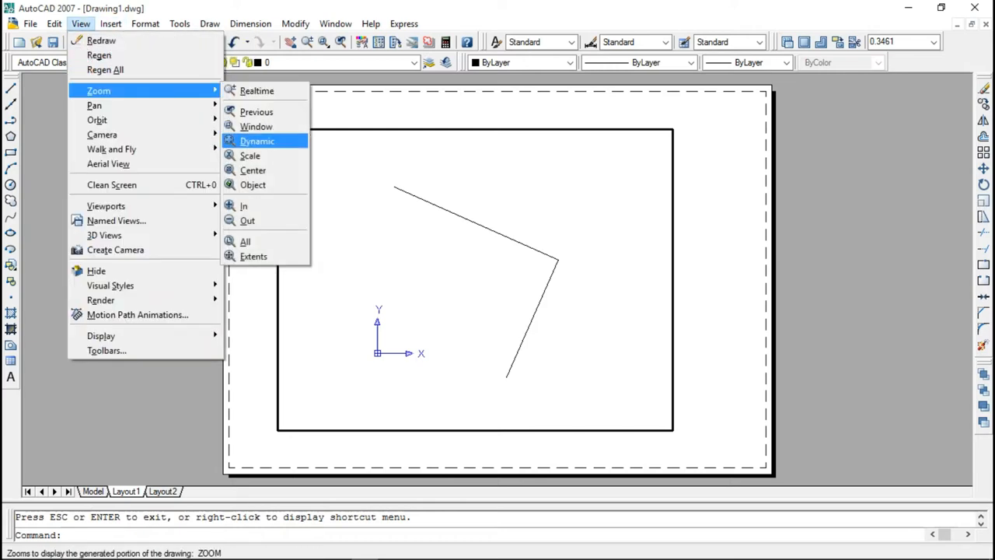
pyautogui.moveTo(247, 221)
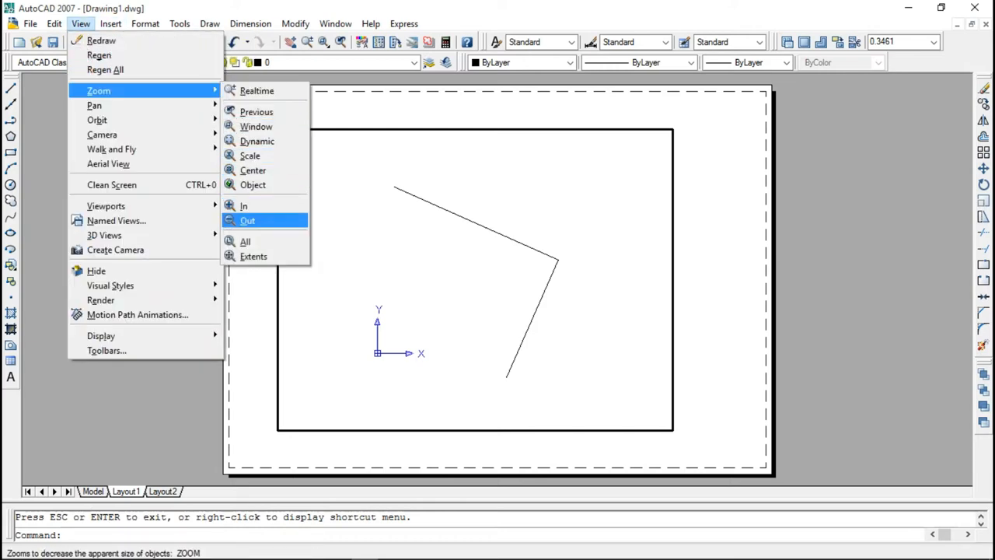
pyautogui.moveTo(96, 119)
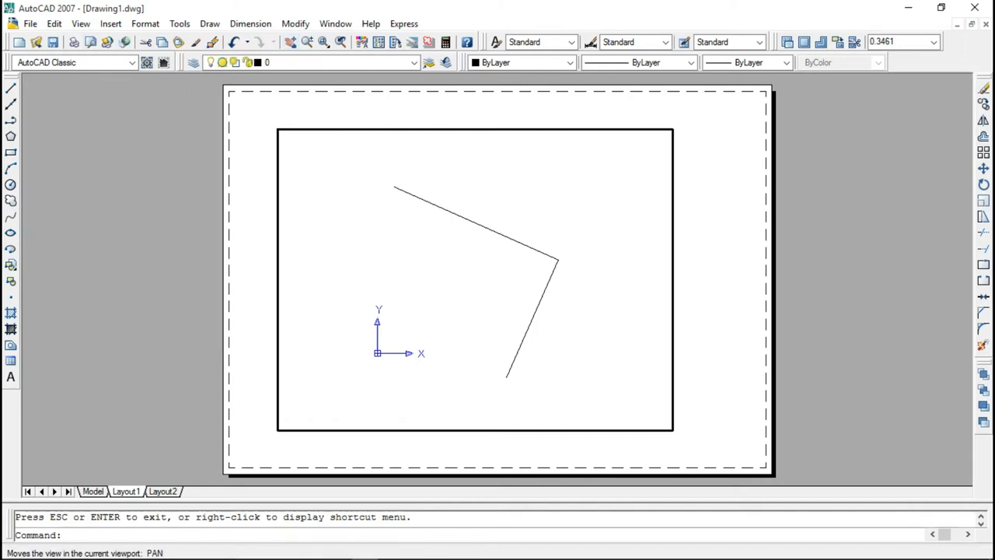
pyautogui.click(81, 23)
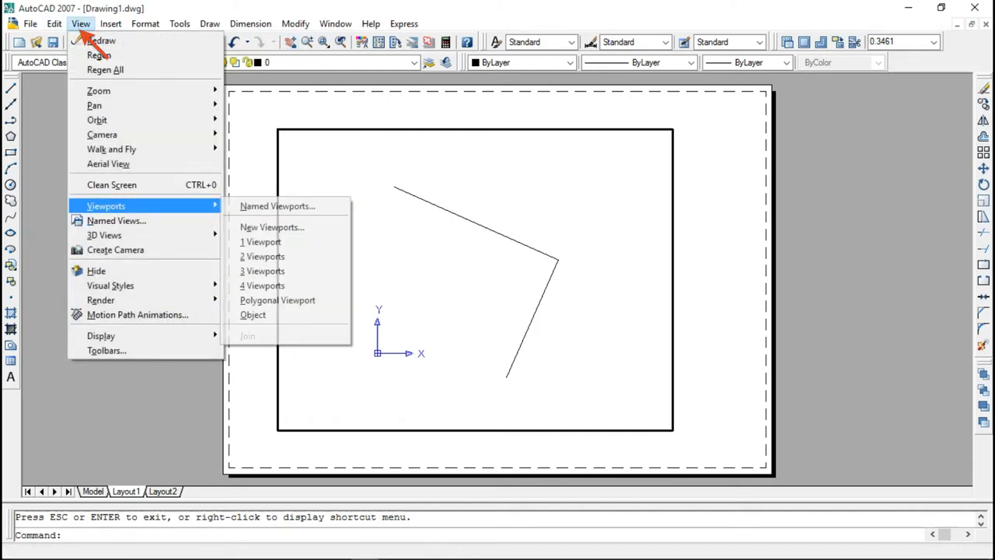
pyautogui.moveTo(261, 243)
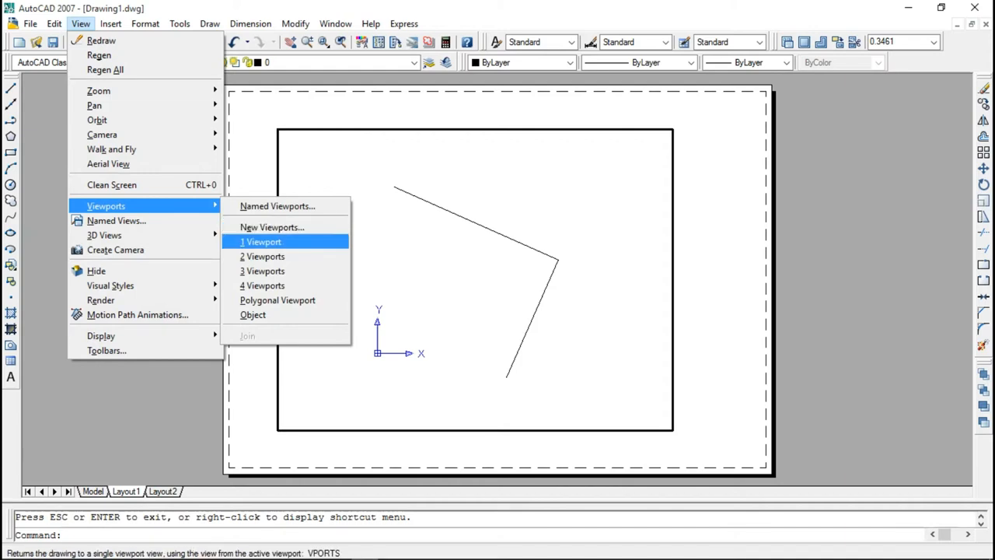
pyautogui.moveTo(261, 255)
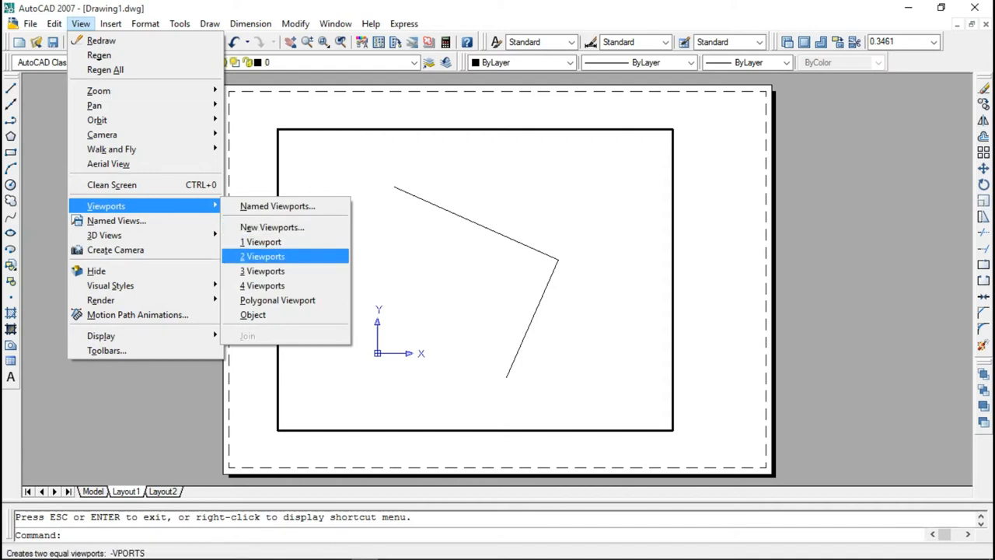
pyautogui.moveTo(262, 286)
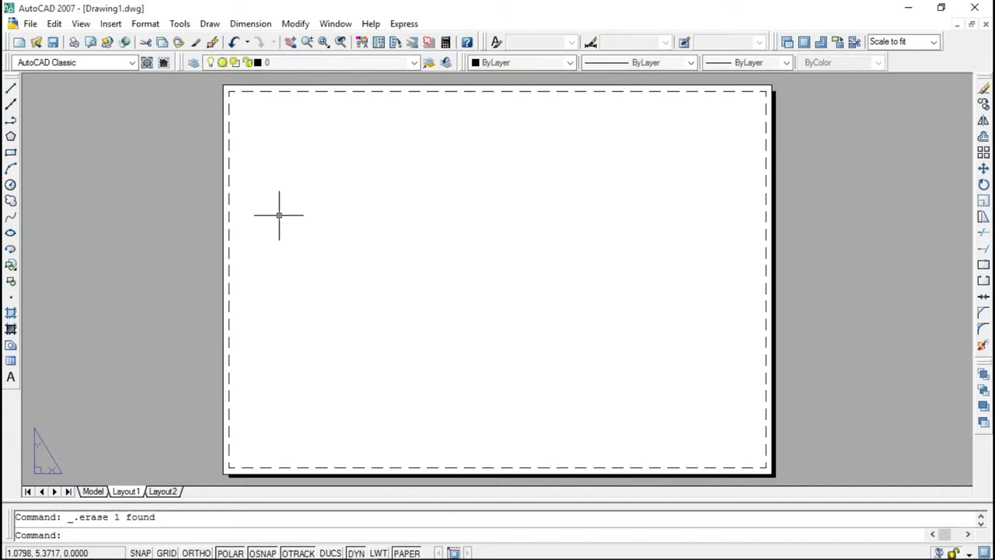
pyautogui.moveTo(208, 103)
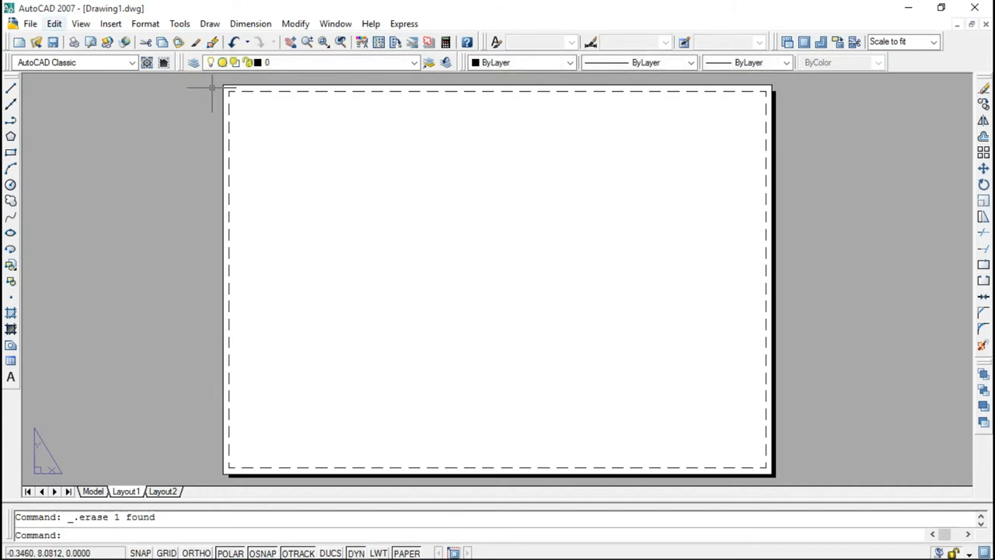
# Try four viewports, discard them, and create a single viewport showing the lines.
pyautogui.click(81, 24)
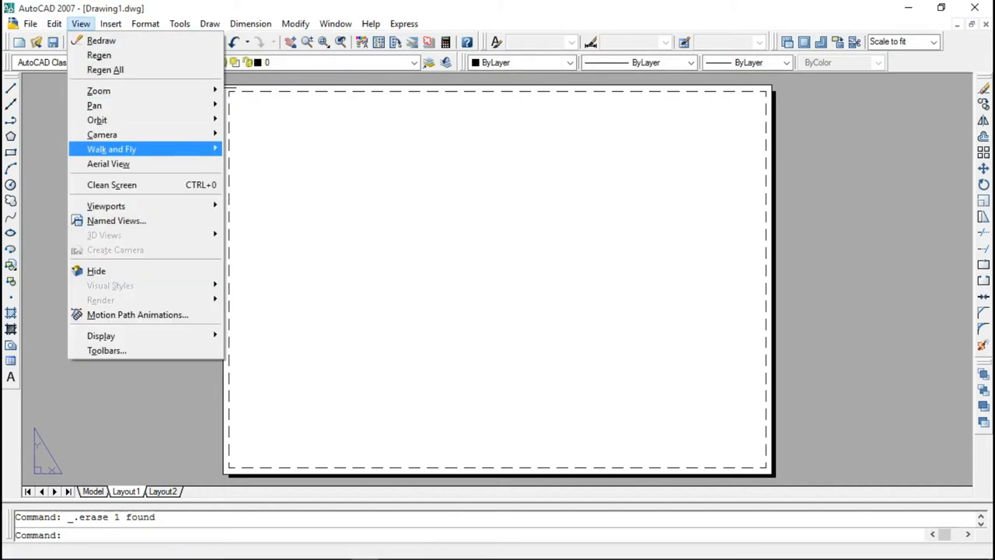
pyautogui.moveTo(106, 205)
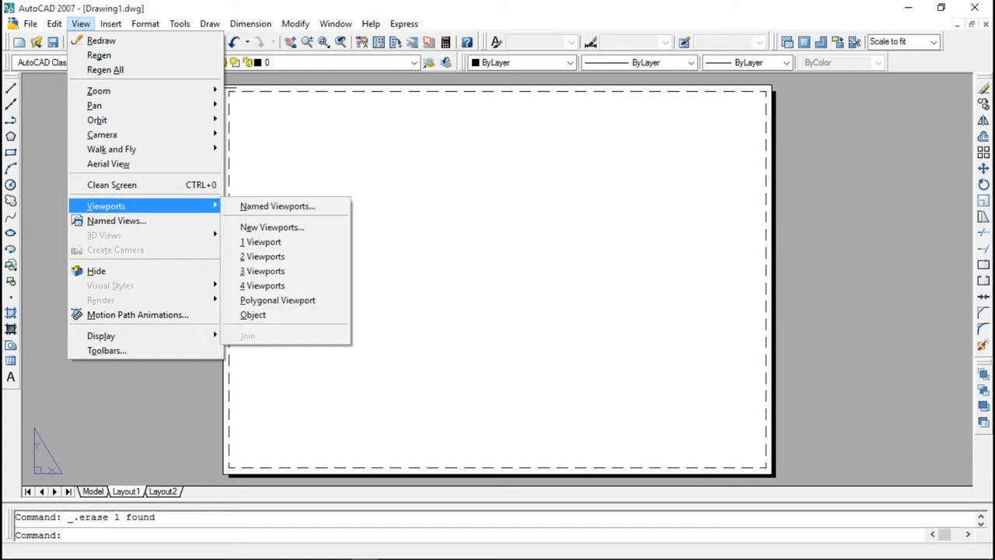
pyautogui.click(262, 286)
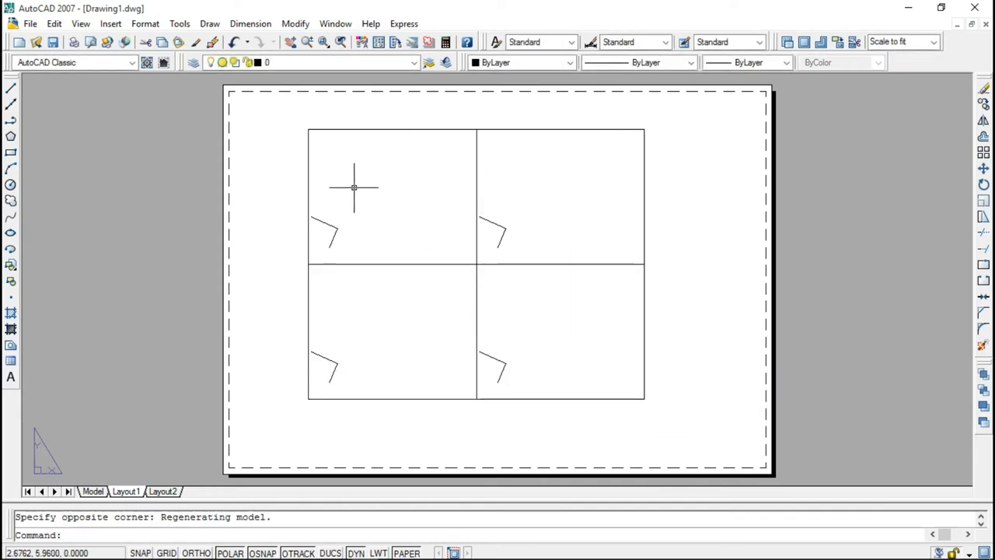
pyautogui.moveTo(342, 473)
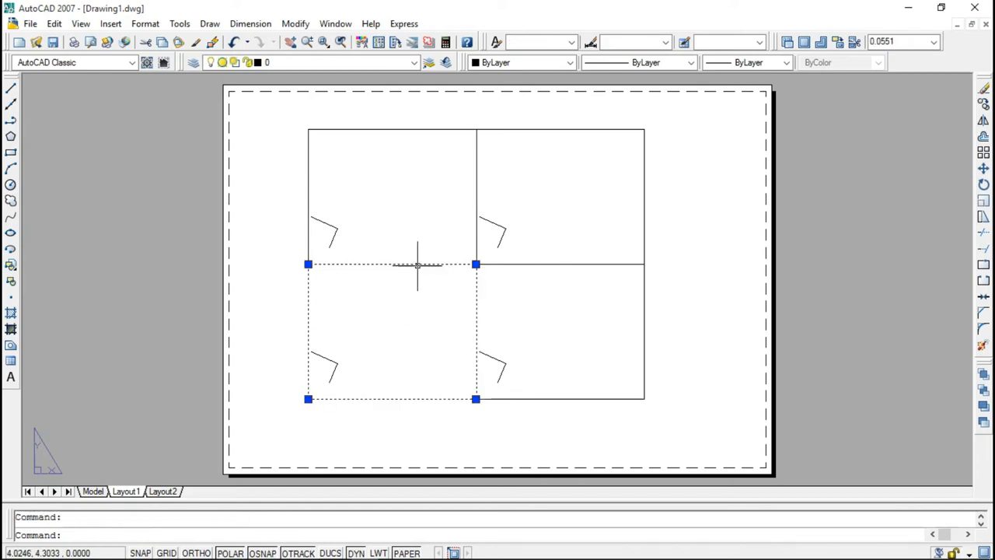
pyautogui.press('Escape')
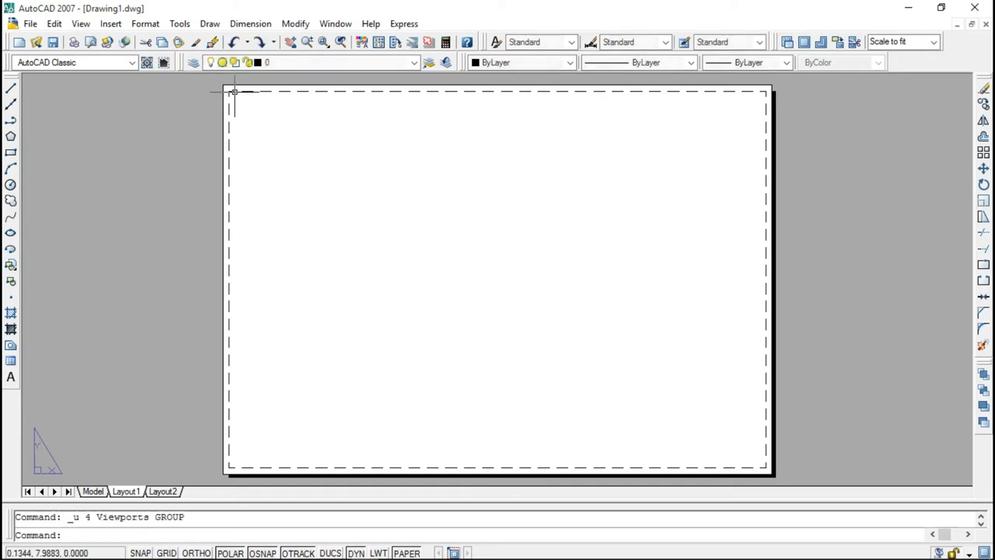
pyautogui.click(81, 23)
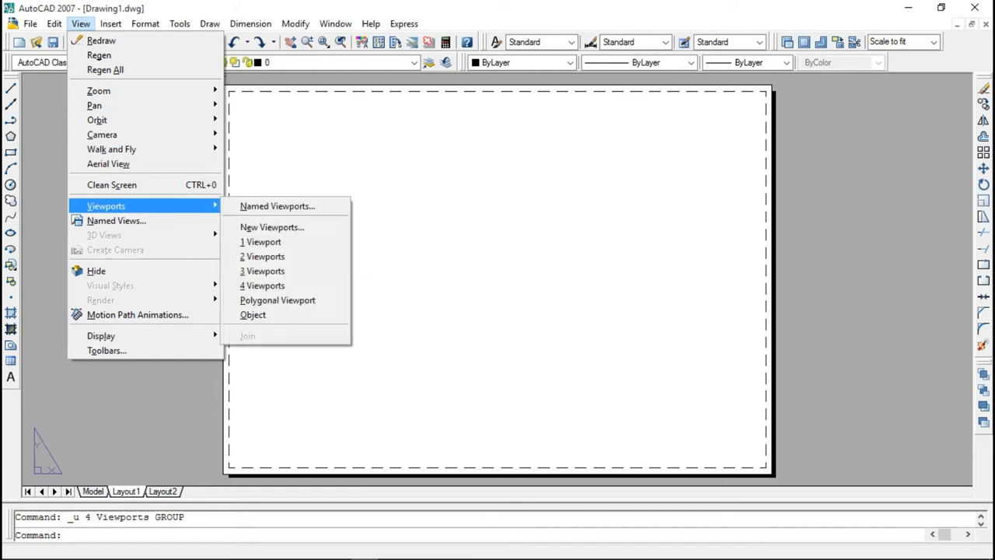
pyautogui.click(261, 286)
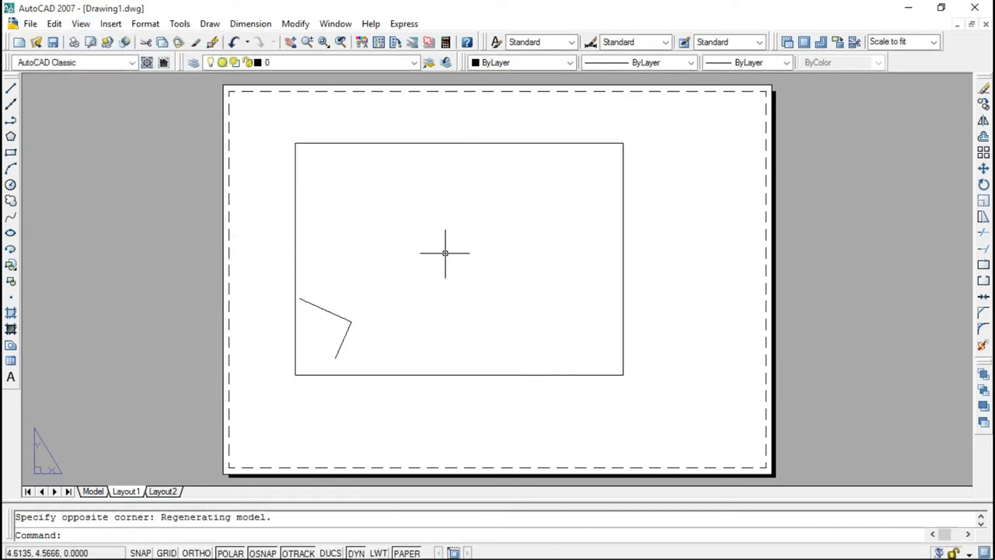
pyautogui.moveTo(250, 92)
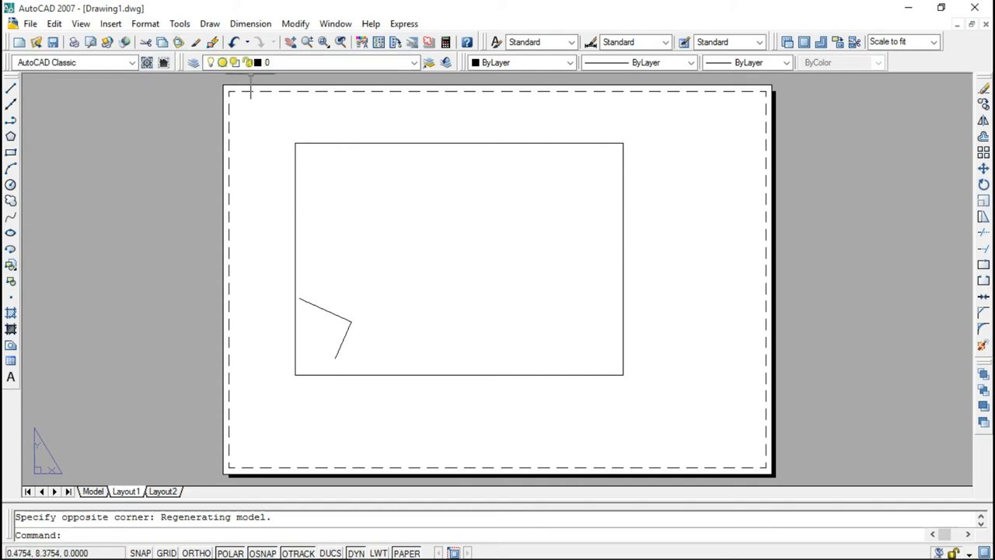
pyautogui.click(143, 23)
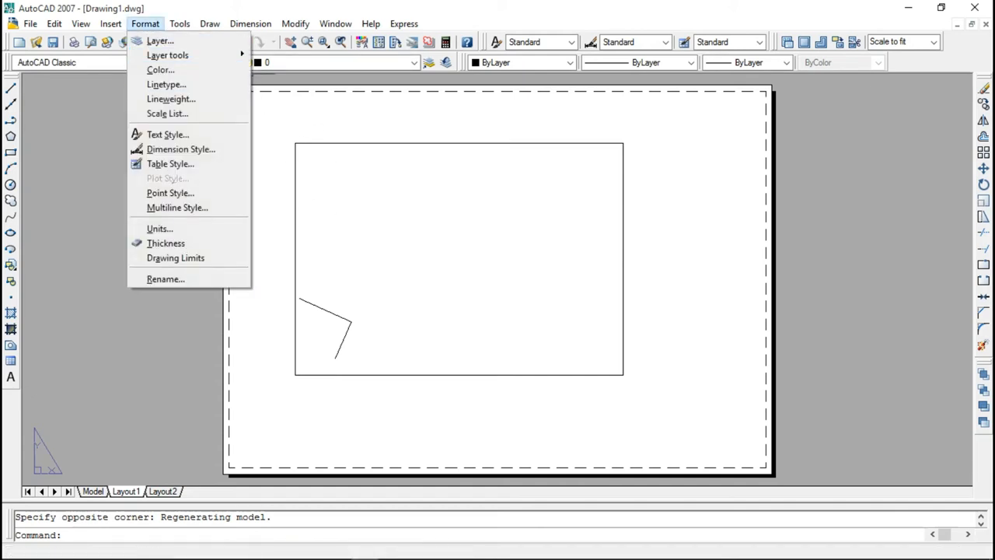
pyautogui.moveTo(168, 134)
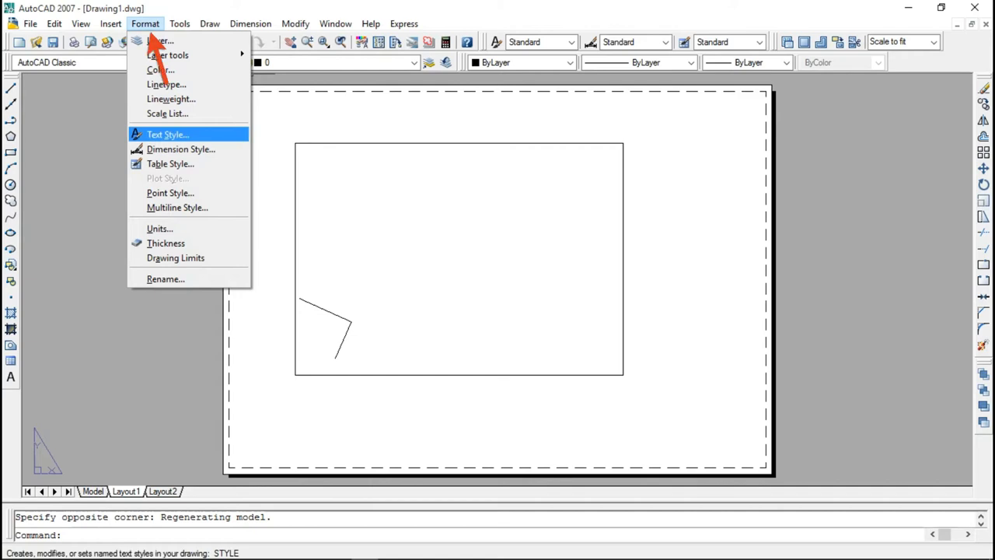
pyautogui.moveTo(178, 206)
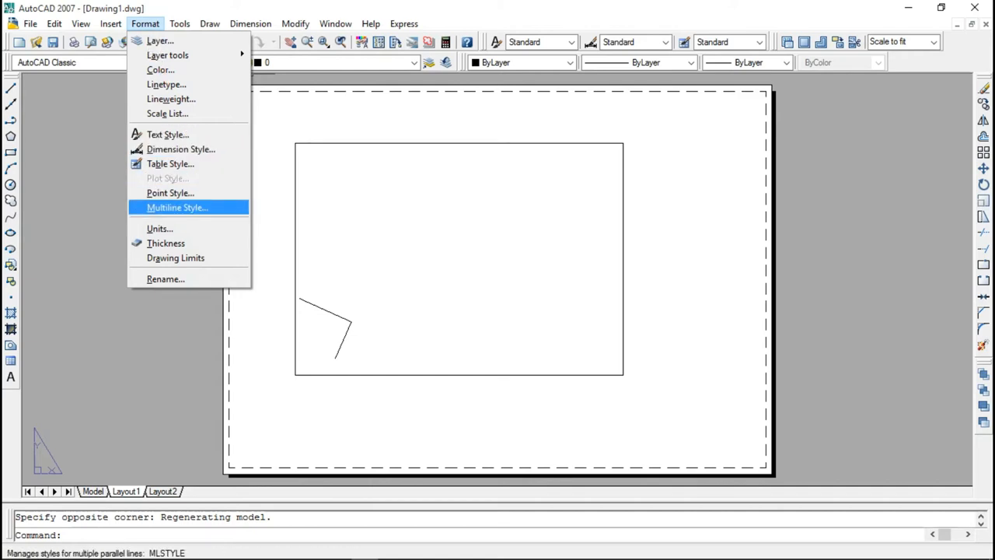
pyautogui.moveTo(171, 233)
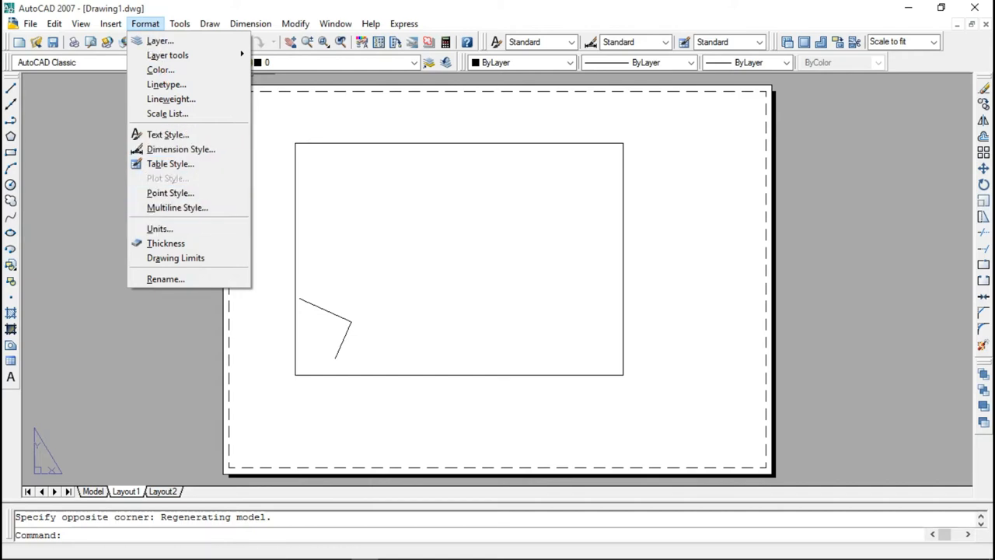
pyautogui.moveTo(158, 227)
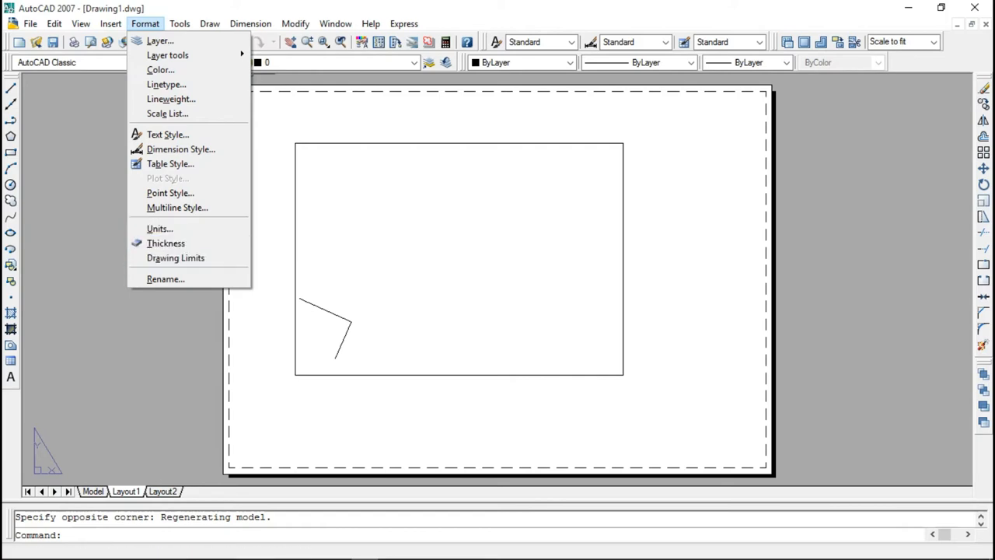
pyautogui.click(180, 23)
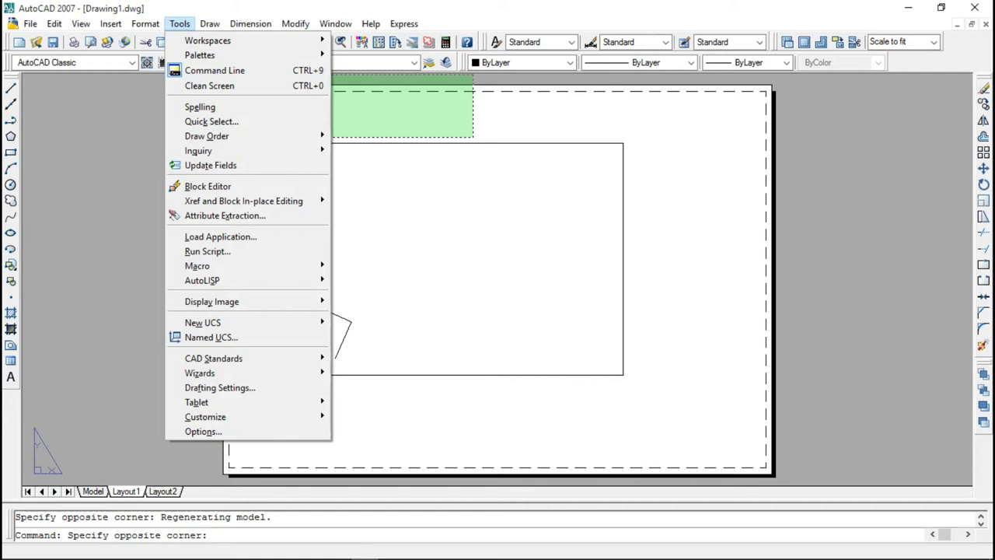
pyautogui.moveTo(226, 215)
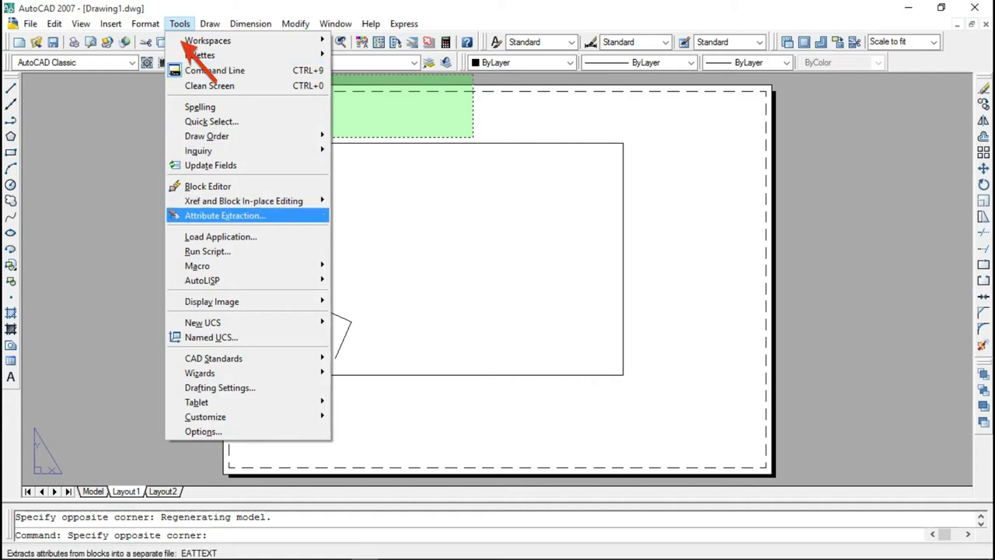
pyautogui.moveTo(199, 150)
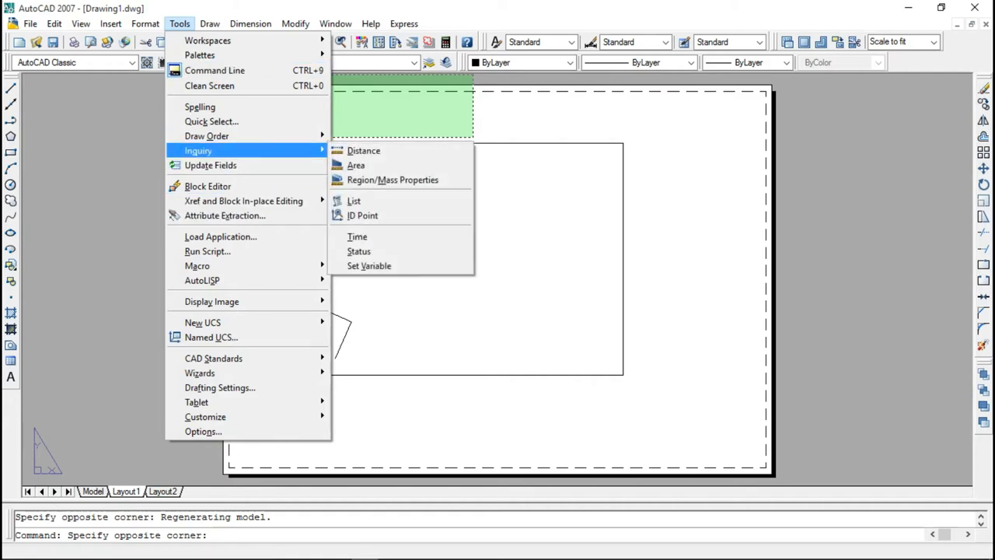
pyautogui.moveTo(207, 137)
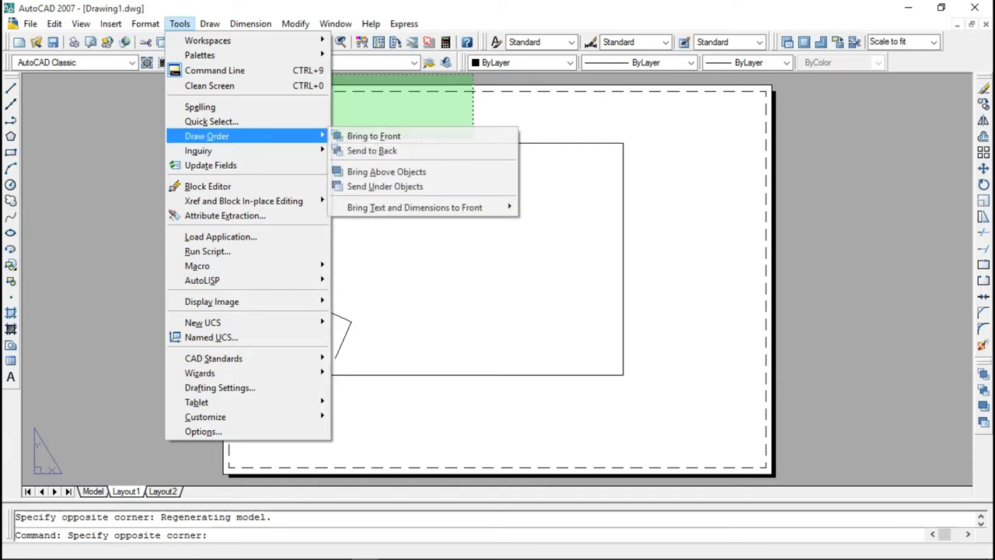
pyautogui.moveTo(196, 264)
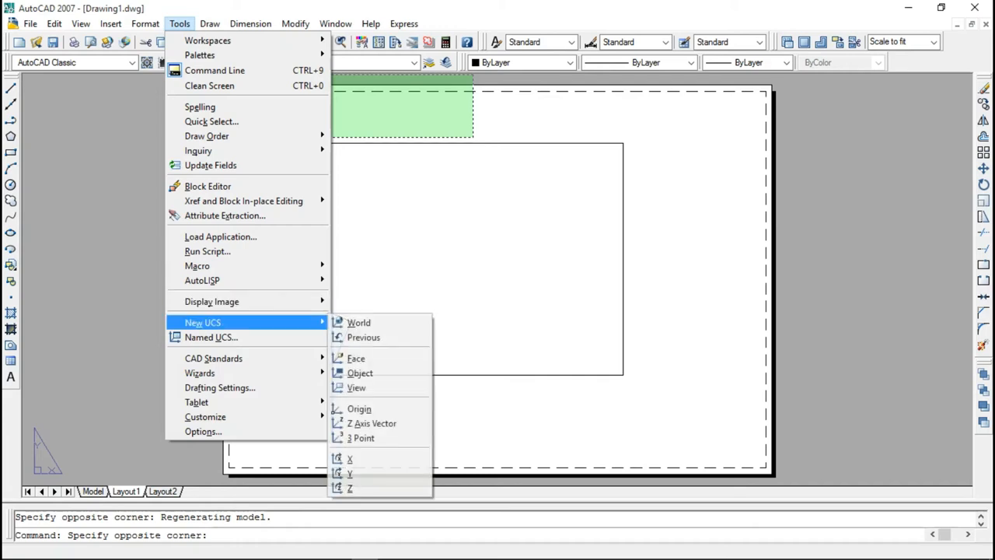
pyautogui.moveTo(243, 201)
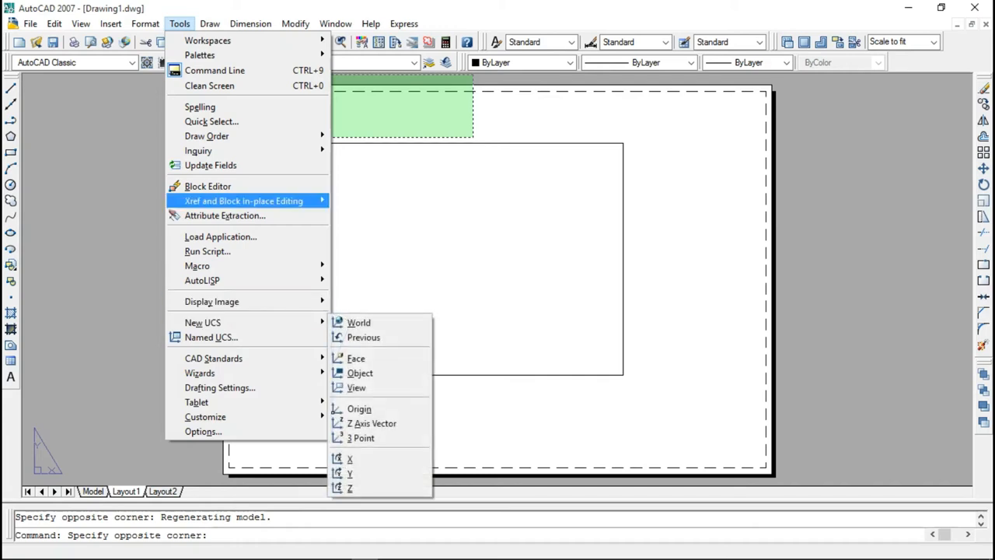
pyautogui.click(251, 23)
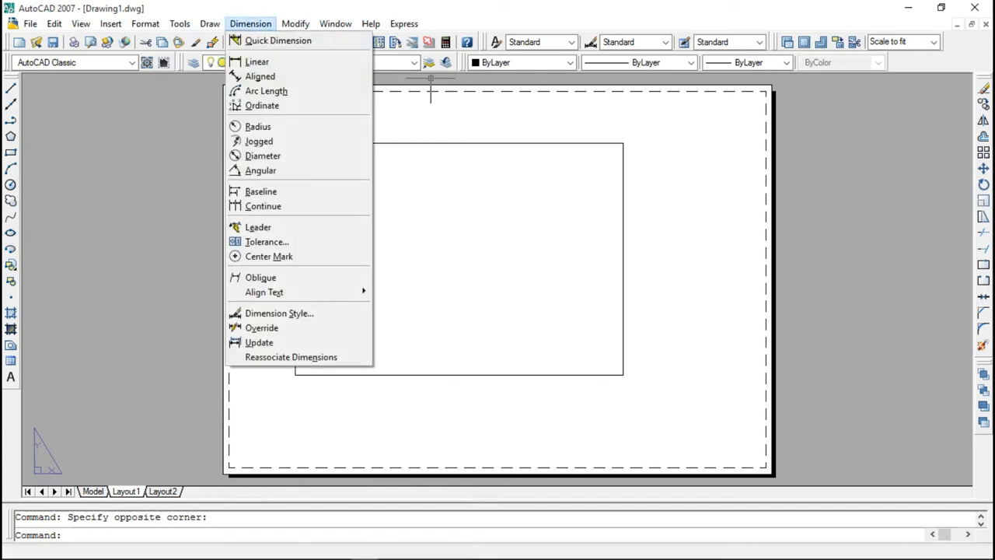
pyautogui.moveTo(278, 41)
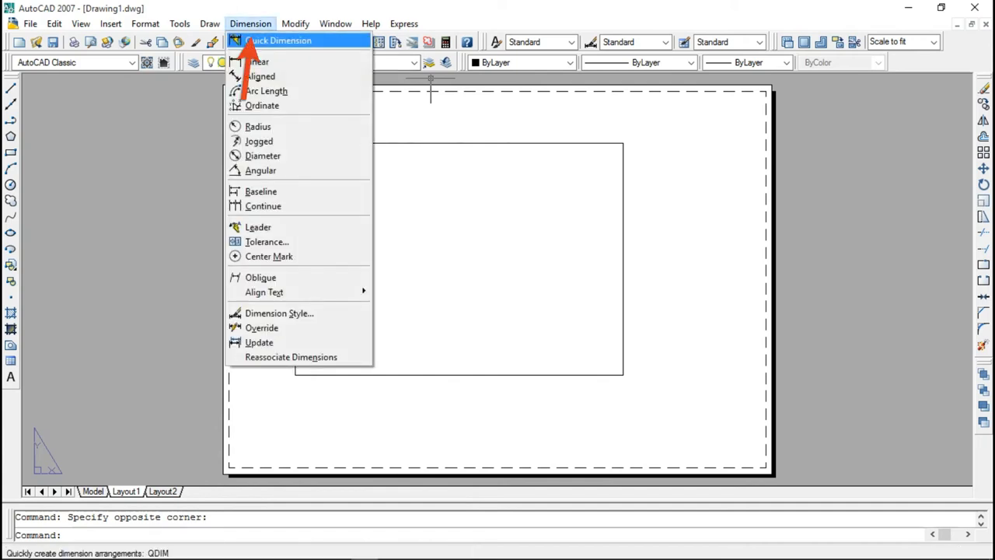
# Place a quick dimension reading 4.4514 beside the short angled line.
pyautogui.click(257, 63)
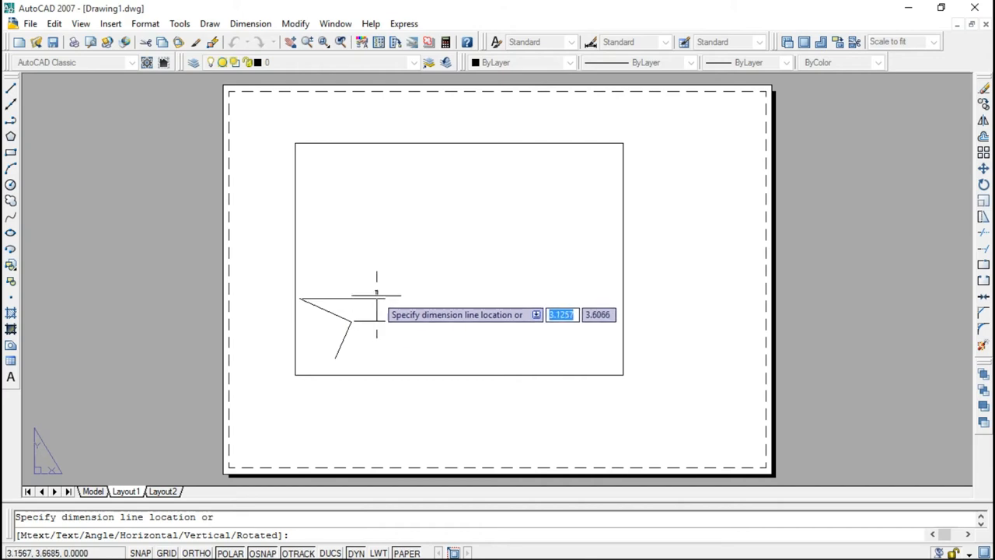
pyautogui.click(380, 311)
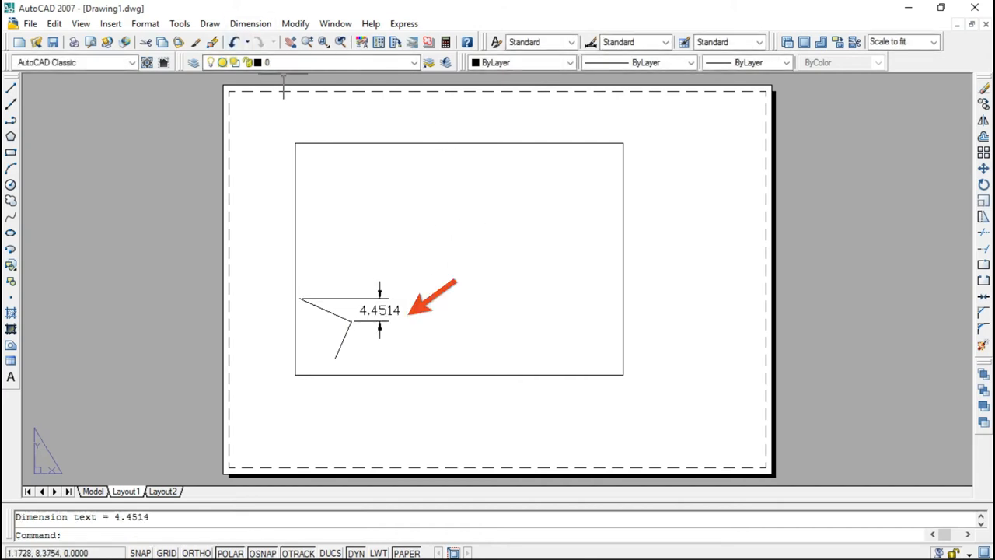
pyautogui.click(251, 23)
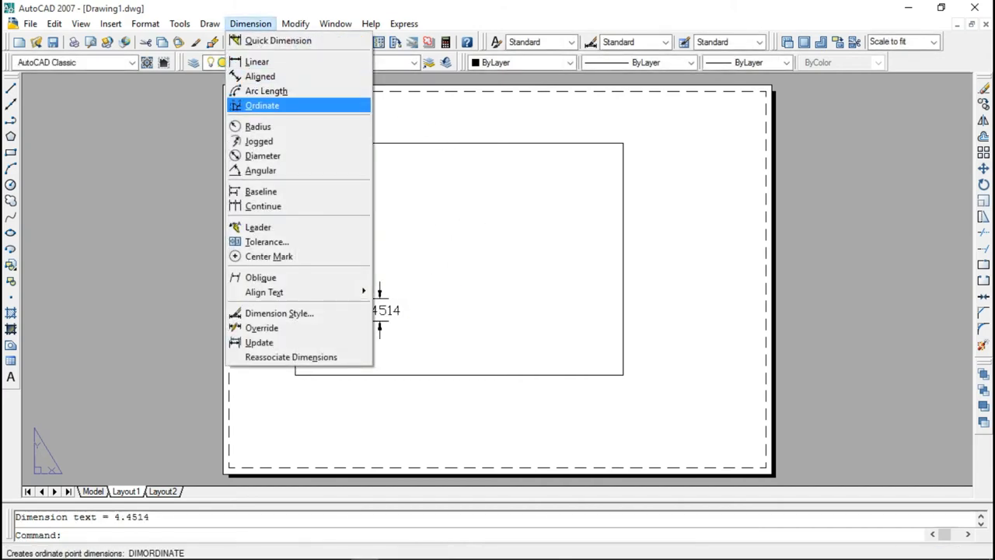
pyautogui.moveTo(260, 76)
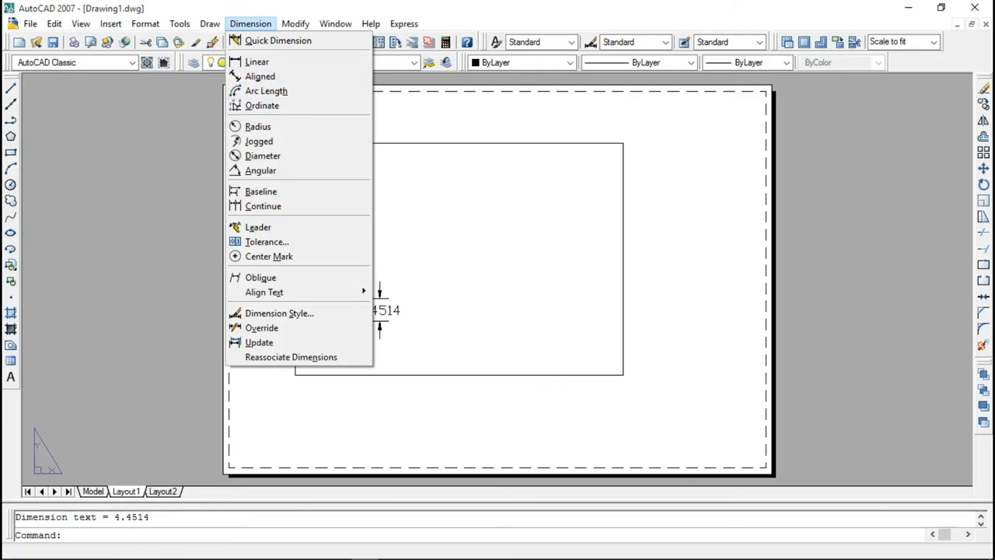
pyautogui.moveTo(263, 155)
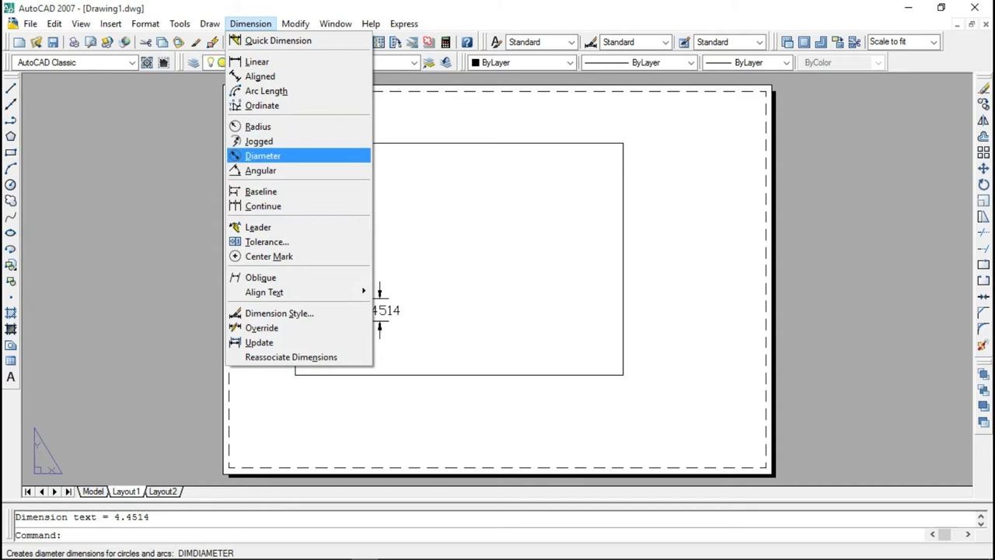
pyautogui.moveTo(267, 241)
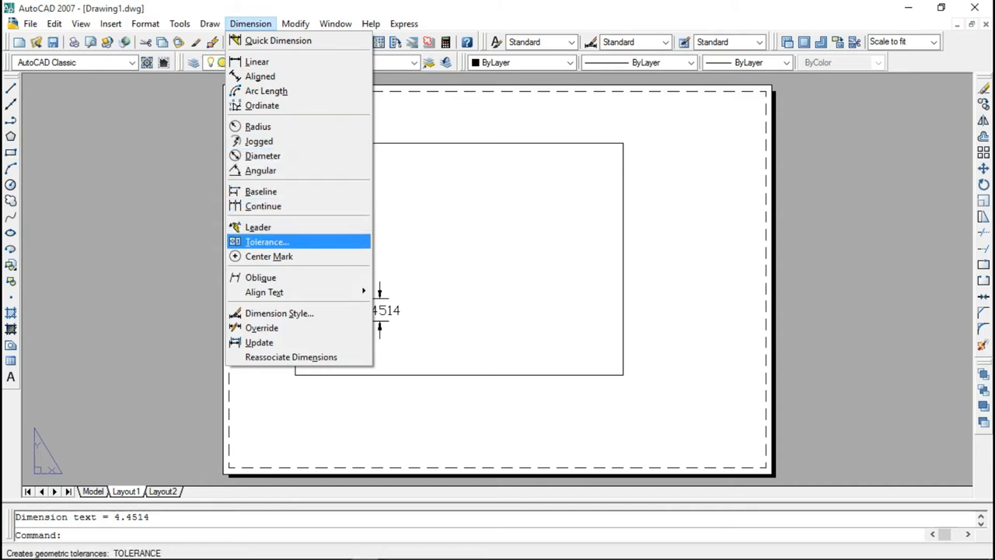
pyautogui.moveTo(258, 227)
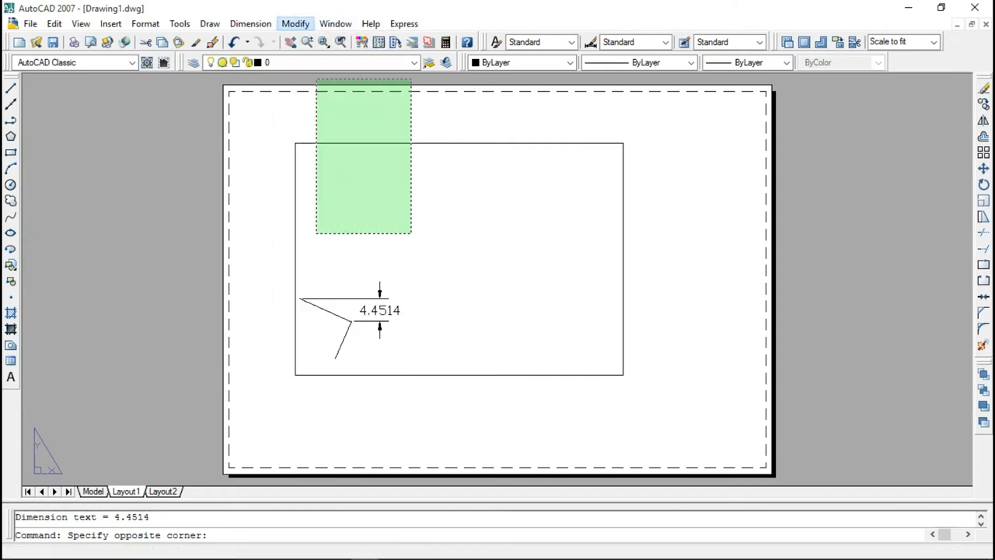
# Bring up the Modify commands to start an Offset.
pyautogui.click(296, 23)
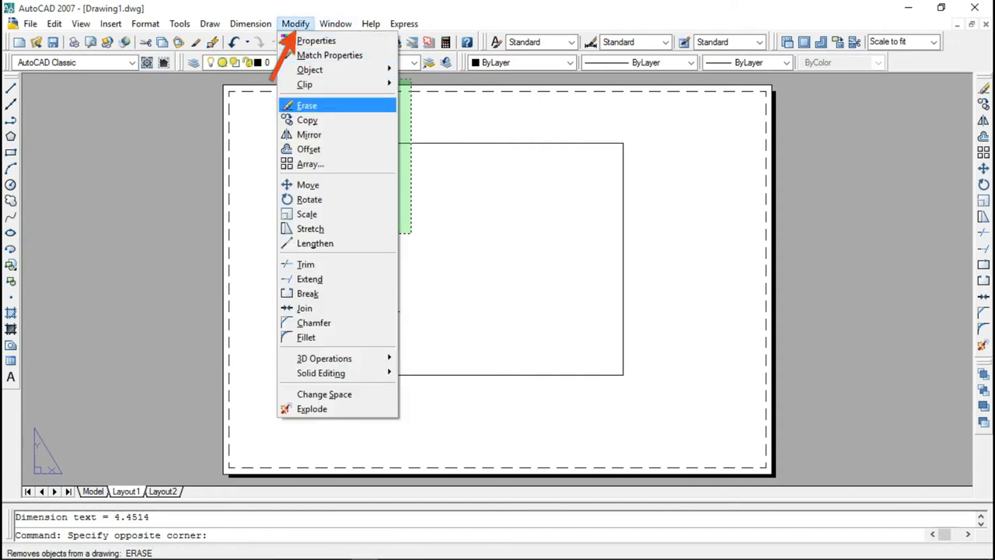
pyautogui.moveTo(323, 394)
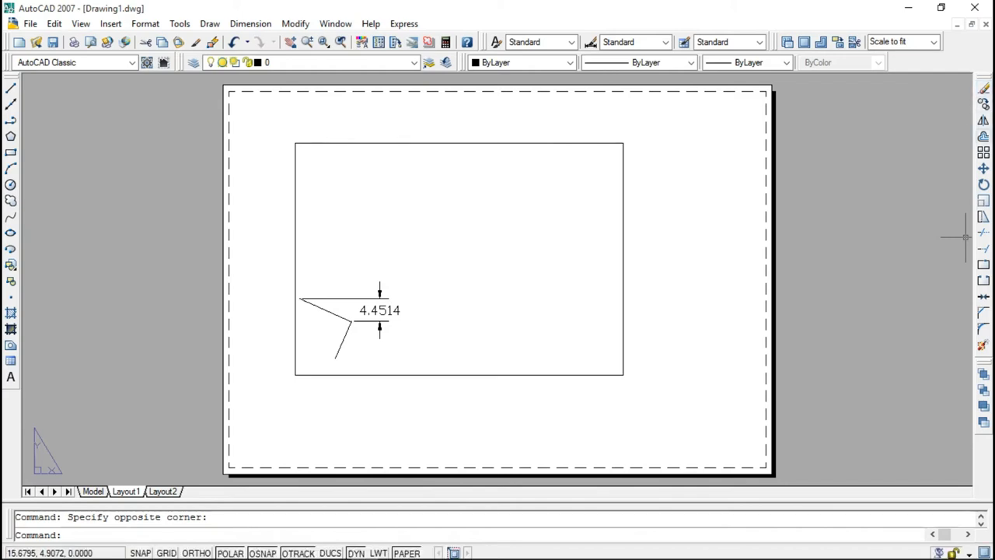
pyautogui.moveTo(986, 125)
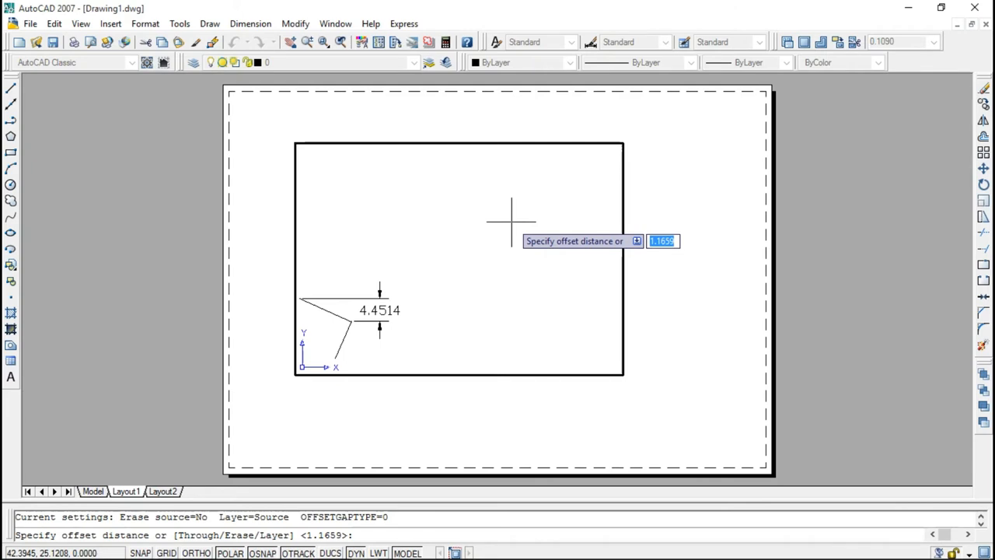
# Enter the offset distance and place a parallel copy beside the slanted line.
pyautogui.write('0')
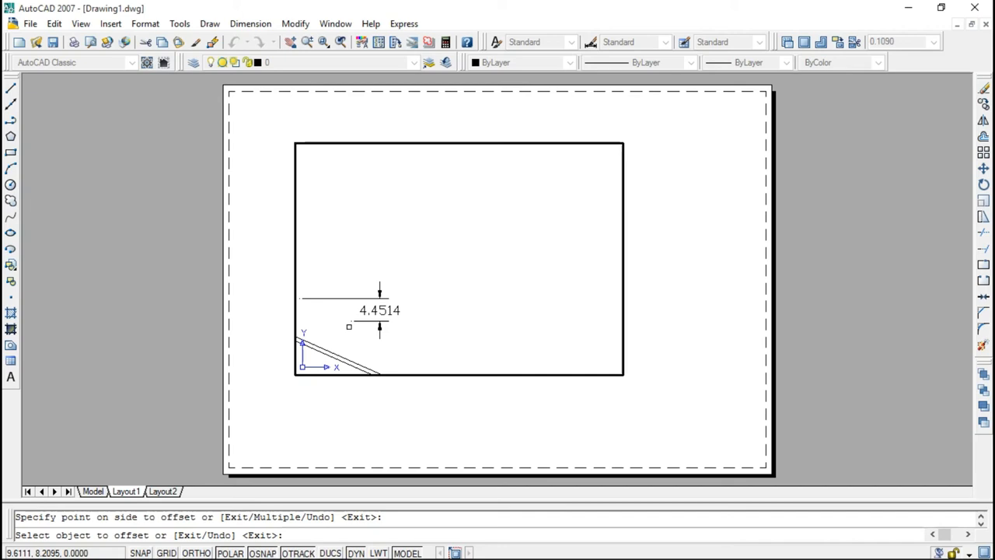
pyautogui.click(445, 236)
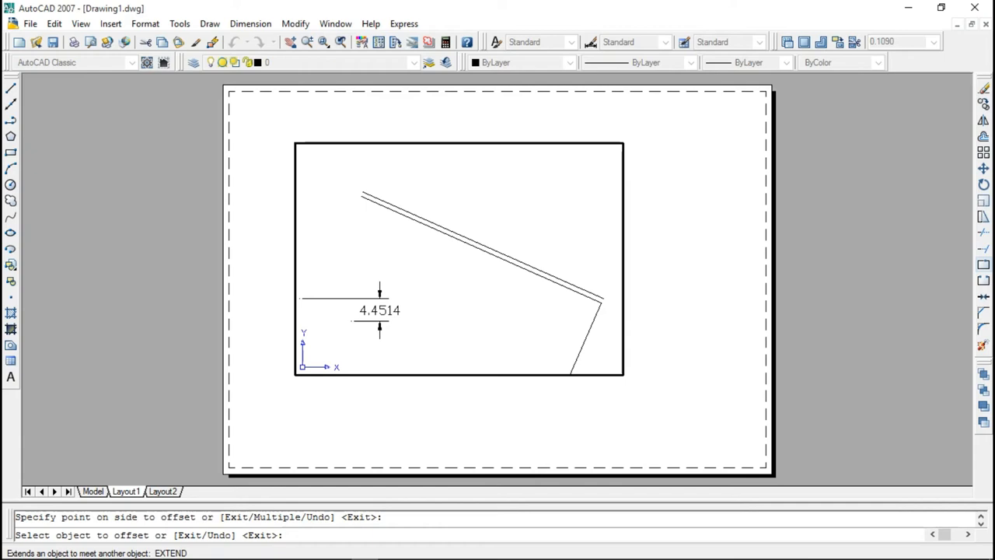
# Break the slanted line so the parallel lines meet at their right end.
pyautogui.click(481, 256)
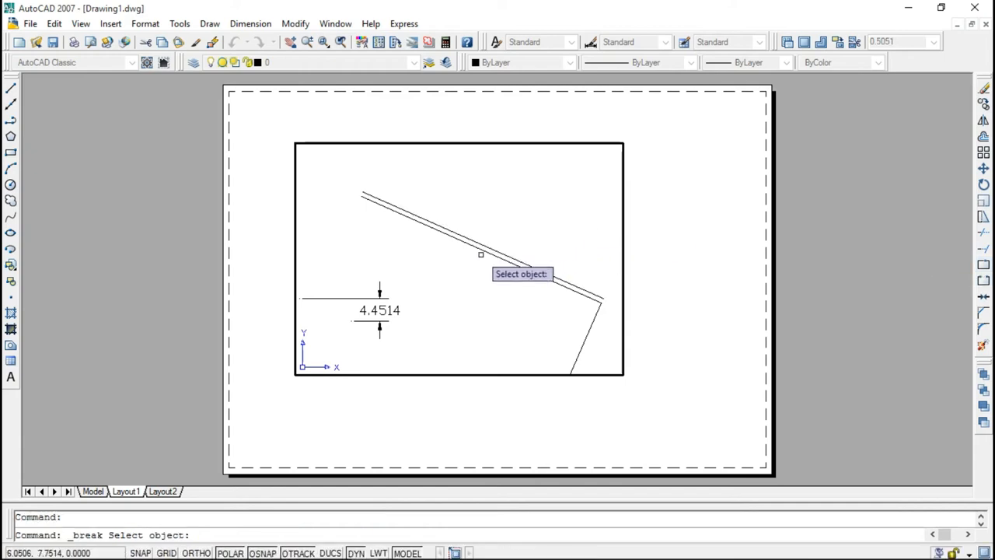
pyautogui.click(479, 255)
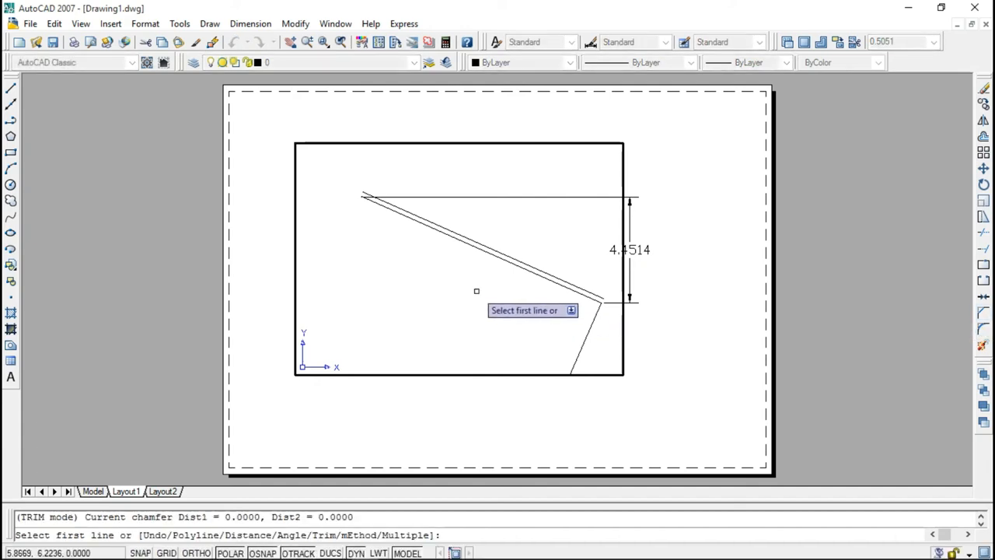
# Set both chamfer distances to 0.5 via the D option.
pyautogui.write('d')
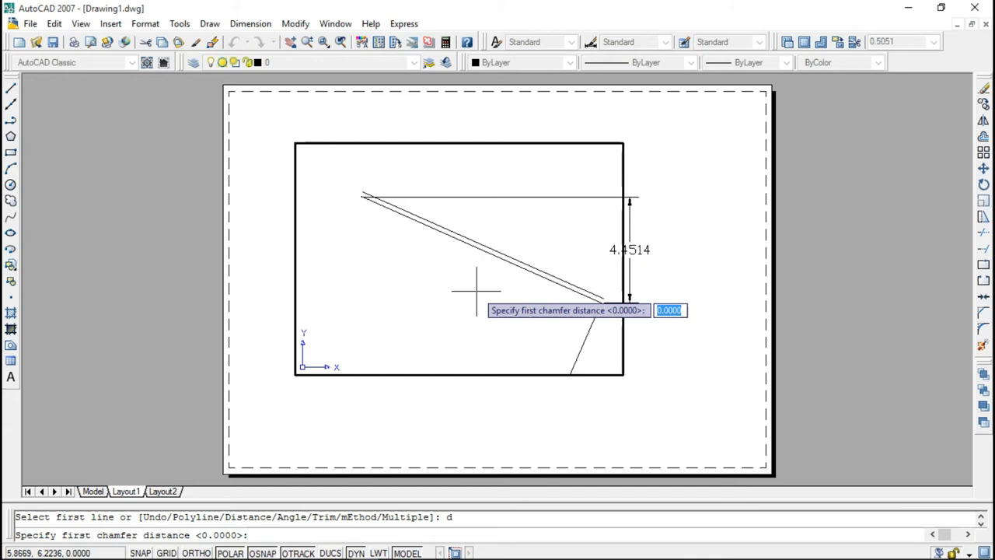
pyautogui.write('0.5')
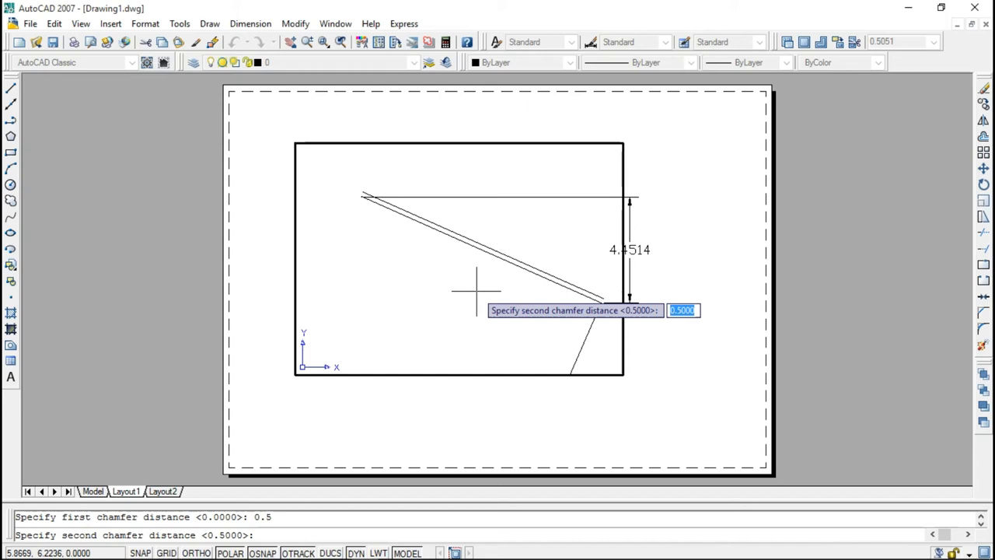
pyautogui.press('Enter')
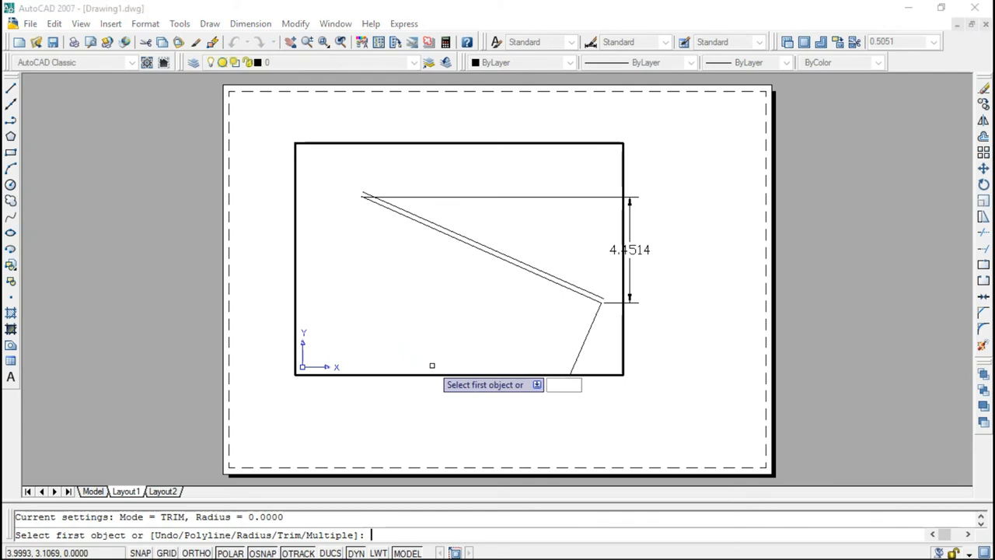
# Fillet the corner of the slanted and lower short lines with radius 0.5.
pyautogui.write('r')
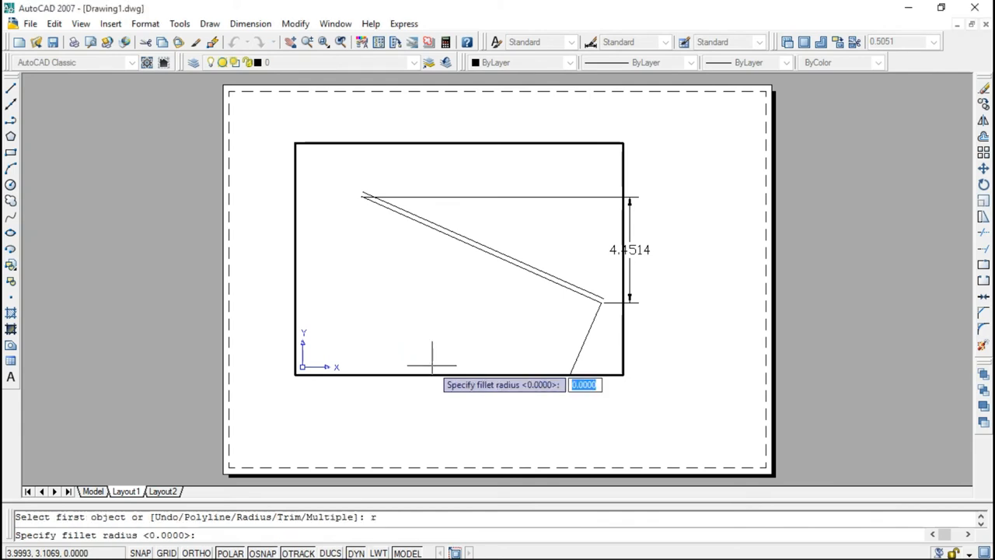
pyautogui.write('0.5')
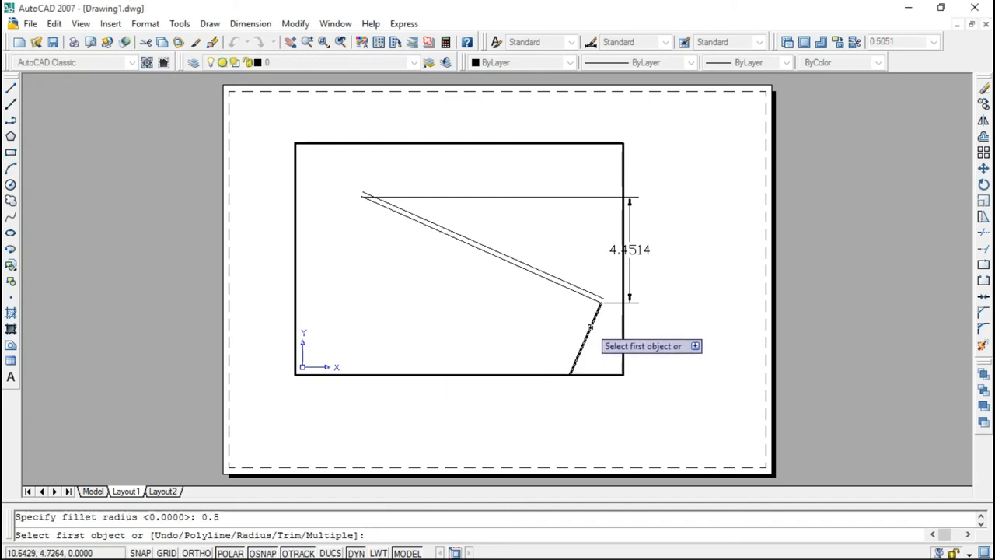
pyautogui.click(590, 329)
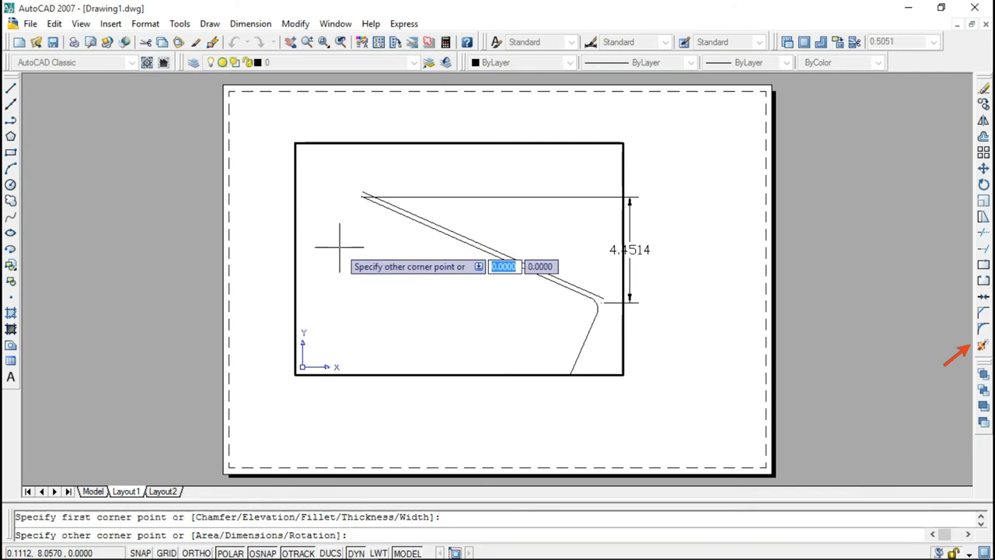
# Draw a small rectangle in the lower left of the frame below the slanted line.
pyautogui.click(449, 308)
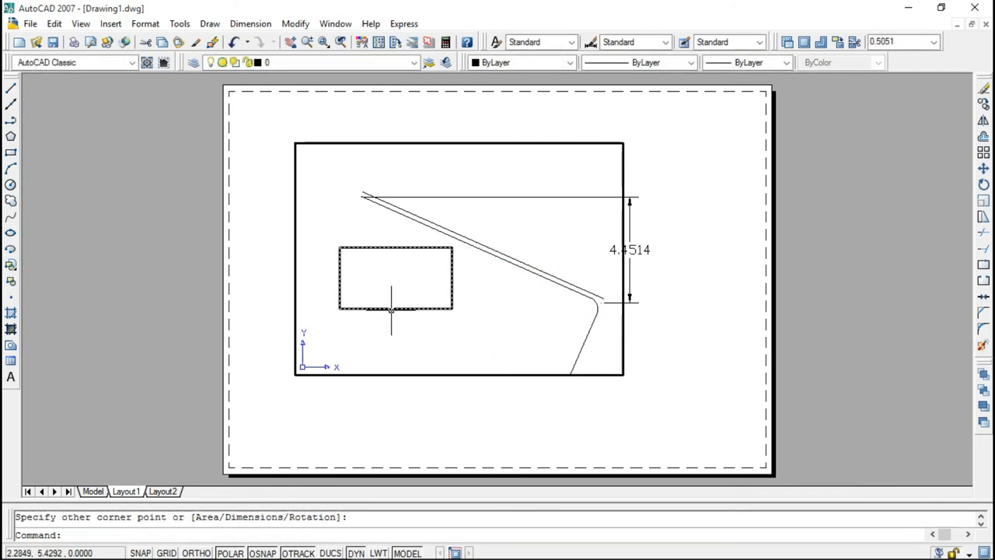
pyautogui.moveTo(392, 317)
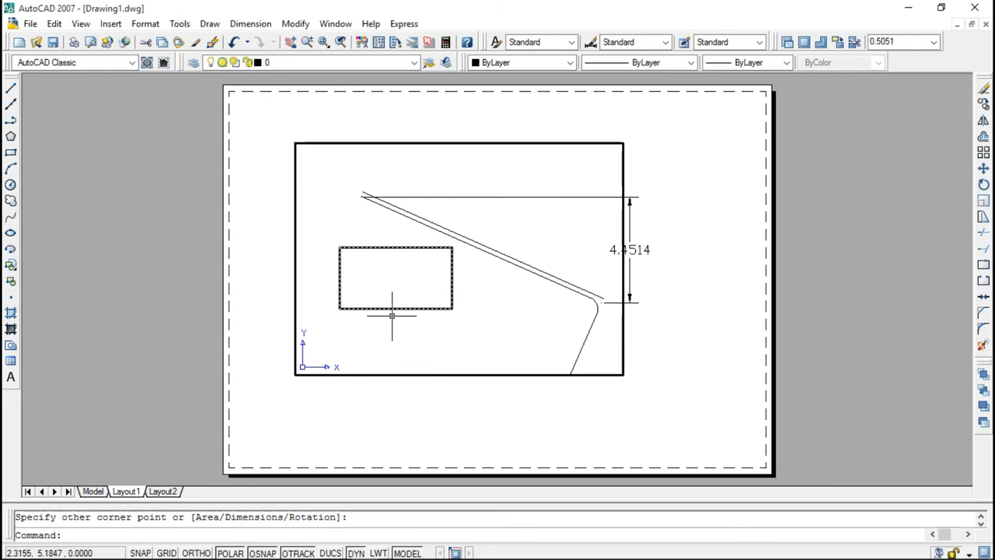
pyautogui.moveTo(395, 303)
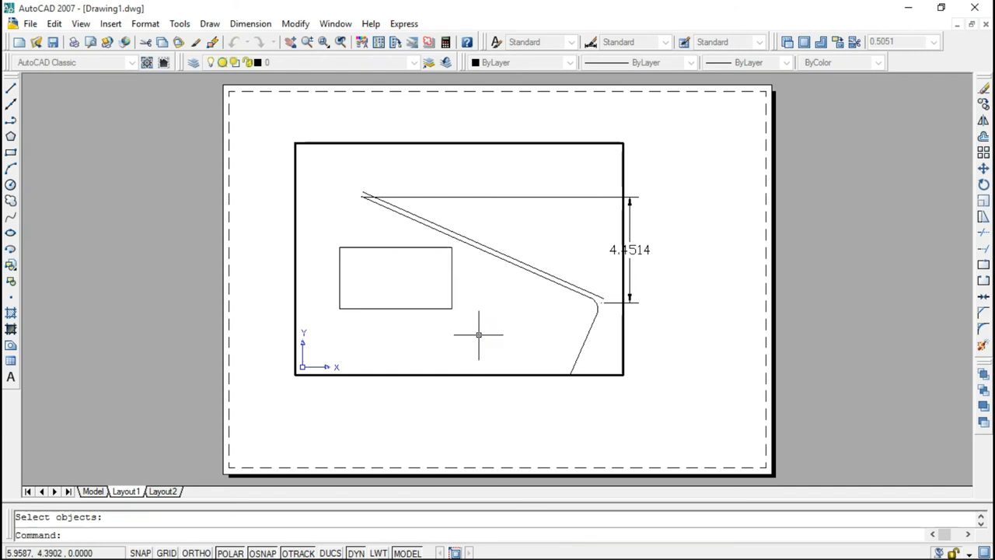
pyautogui.moveTo(448, 283)
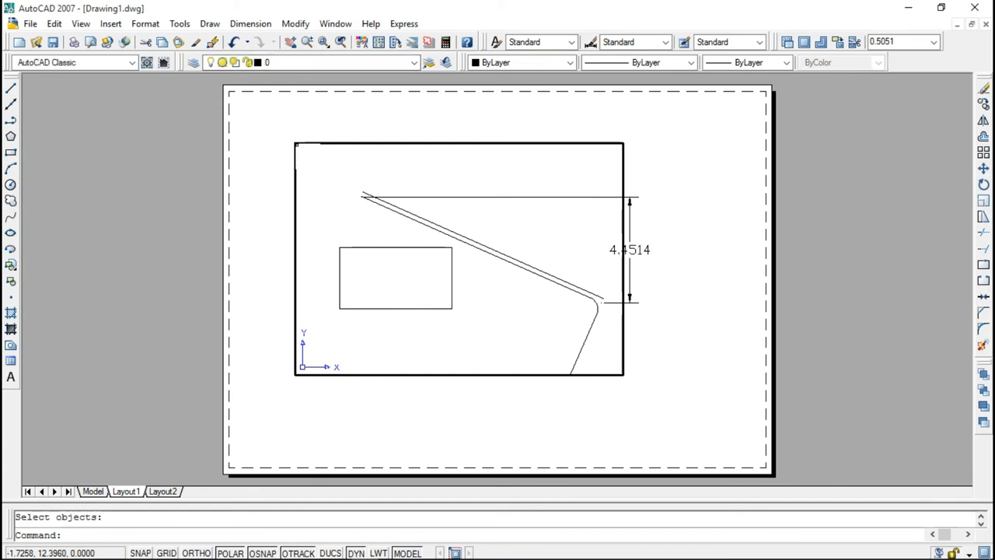
# Add a new layer named thick with colour 20 and a 0.40 mm lineweight.
pyautogui.click(193, 62)
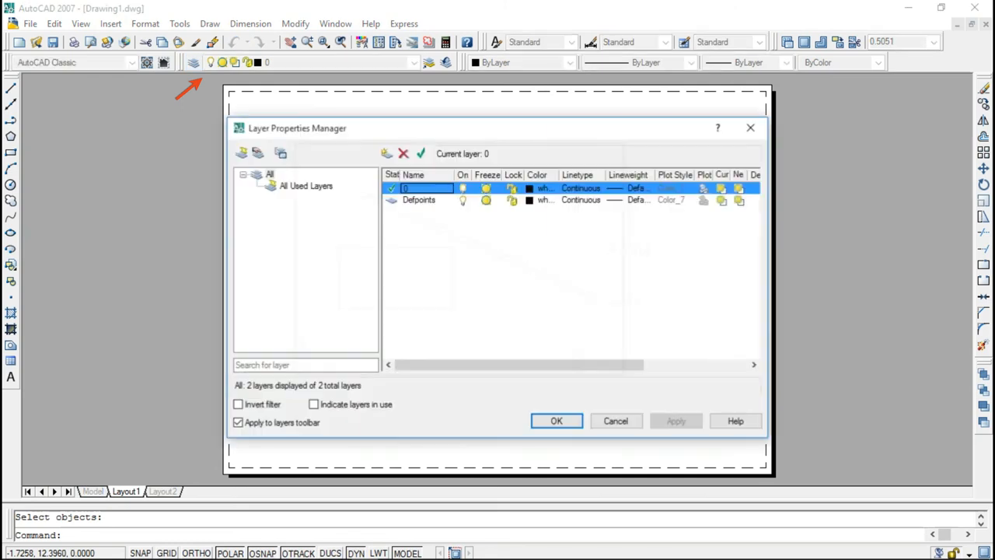
pyautogui.click(418, 199)
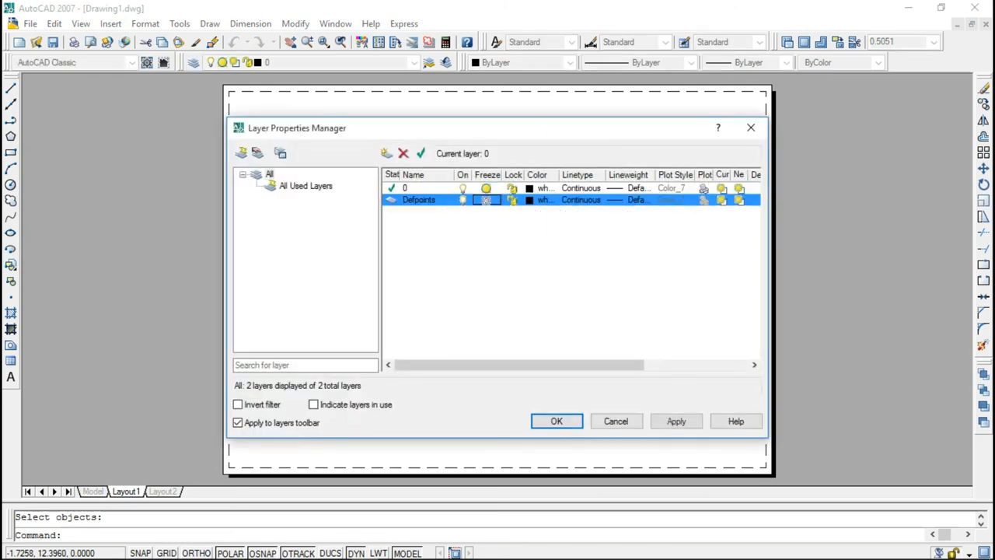
pyautogui.moveTo(386, 152)
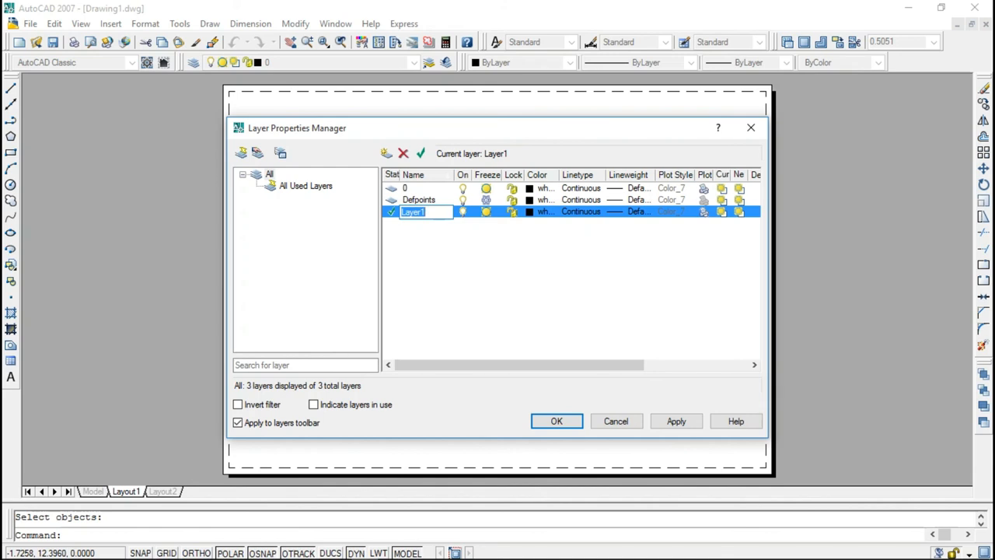
pyautogui.write('thi')
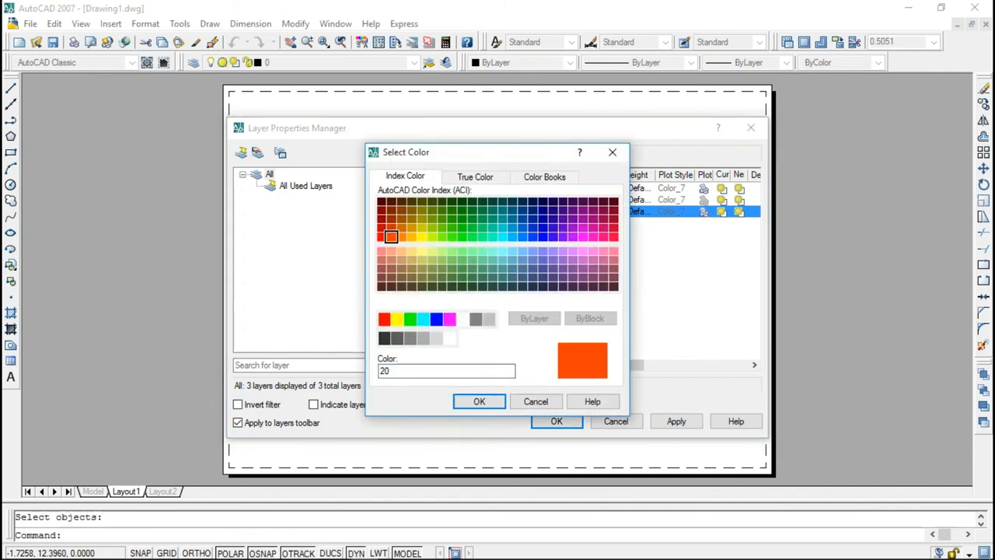
pyautogui.click(479, 401)
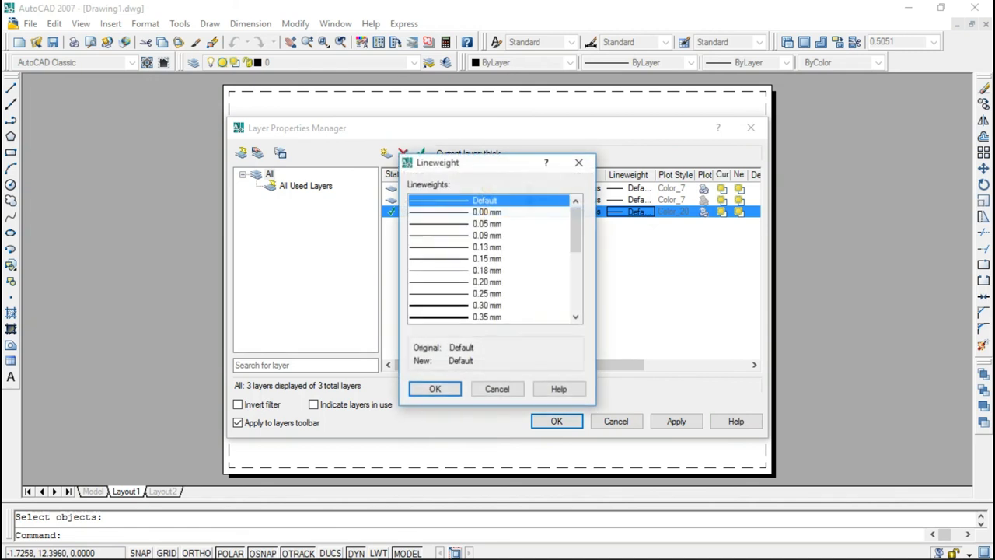
pyautogui.scroll(-3)
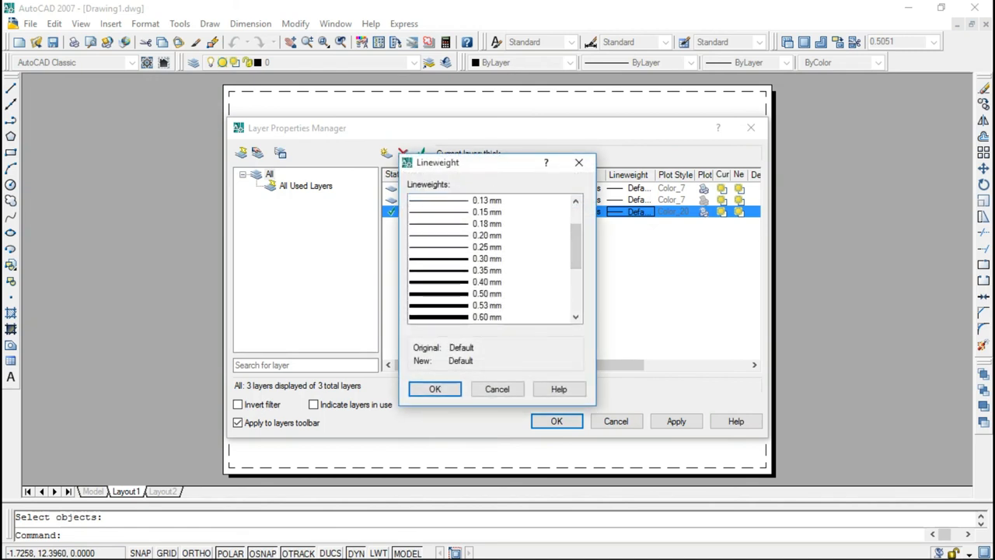
pyautogui.click(487, 281)
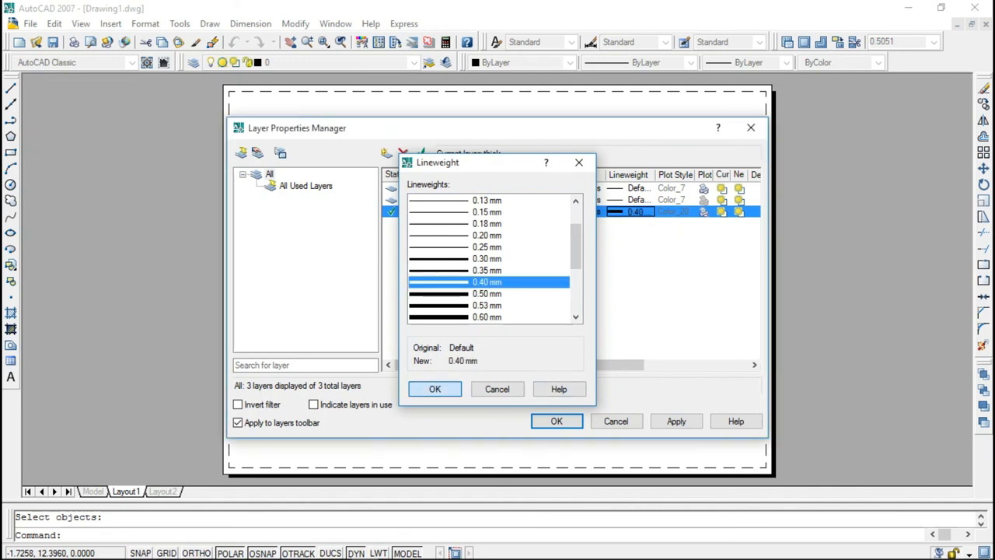
pyautogui.click(436, 389)
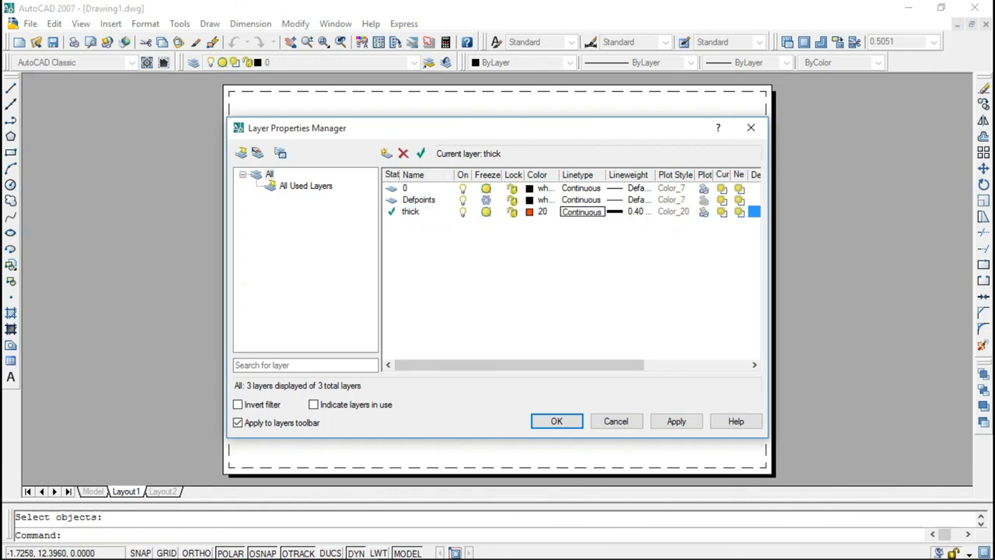
# Browse the loadable linetypes for thick and cancel out without loading any.
pyautogui.click(582, 211)
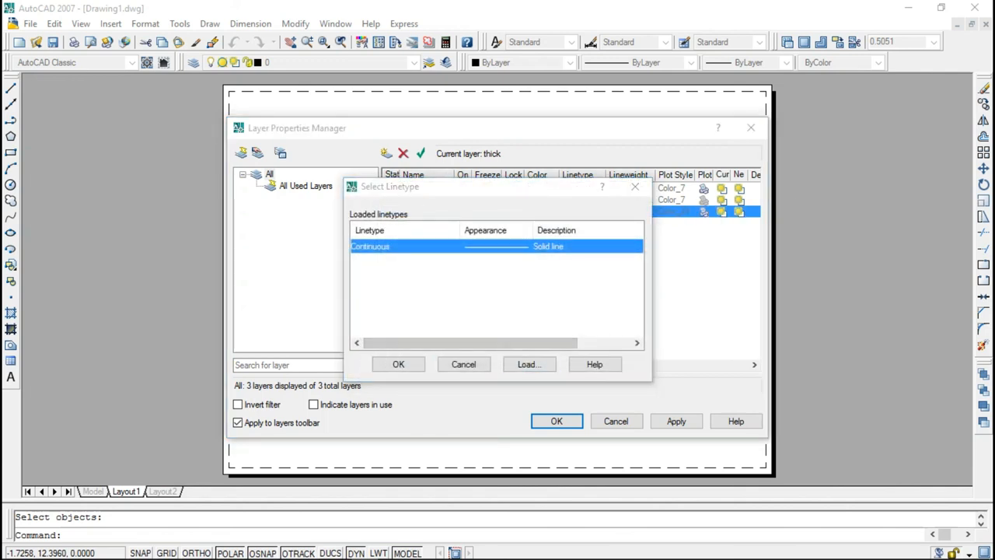
pyautogui.click(529, 364)
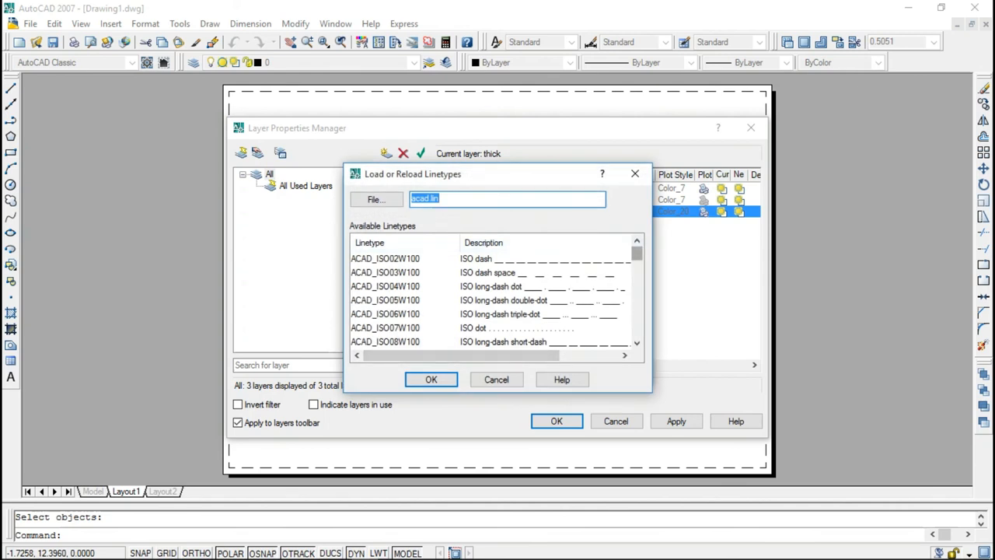
pyautogui.scroll(-3)
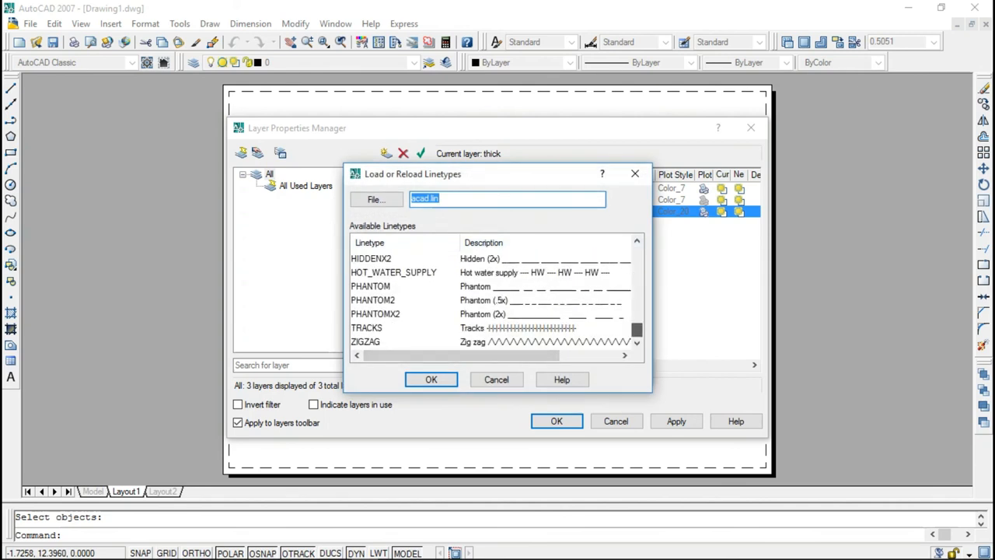
pyautogui.click(430, 380)
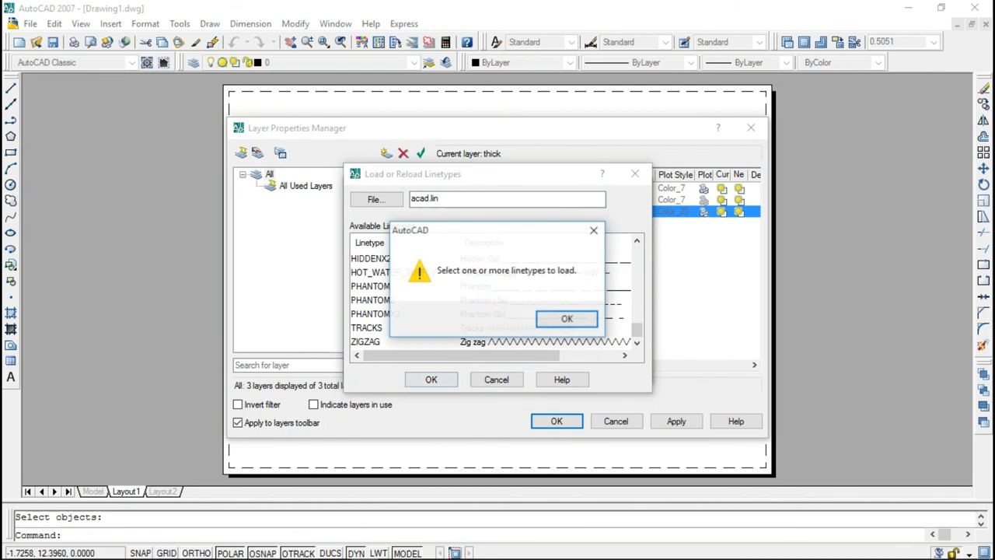
pyautogui.click(566, 319)
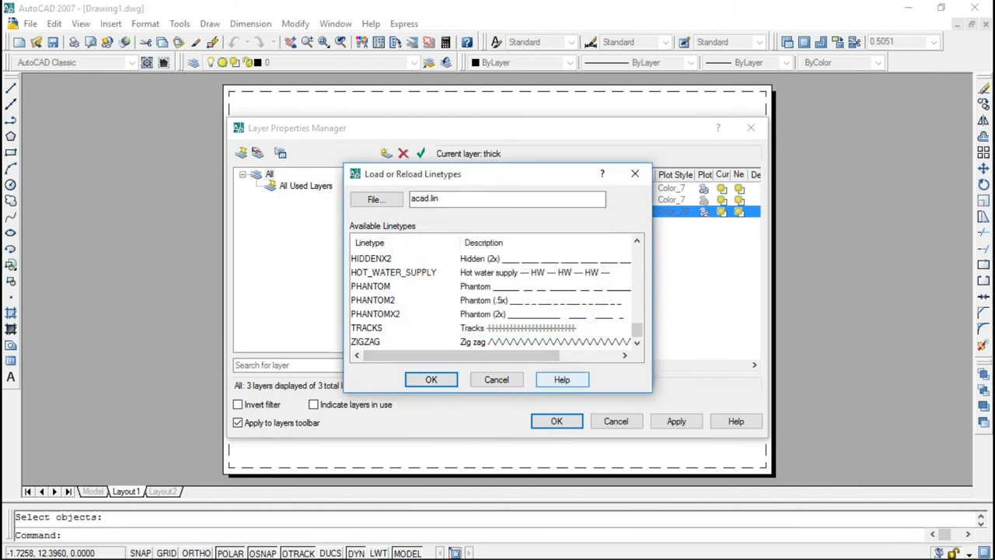
pyautogui.click(431, 379)
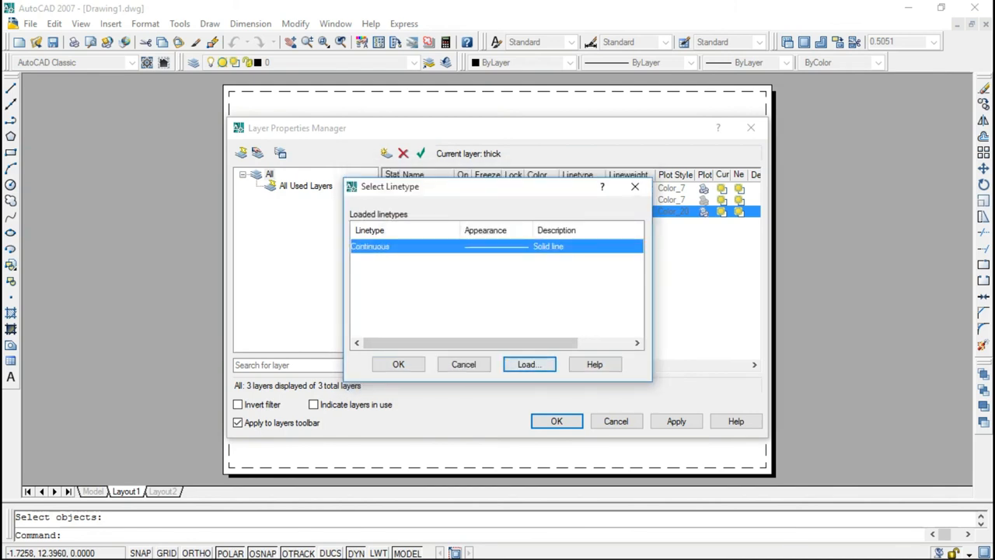
# Keep the Continuous linetype and close the Layer Properties Manager.
pyautogui.click(398, 363)
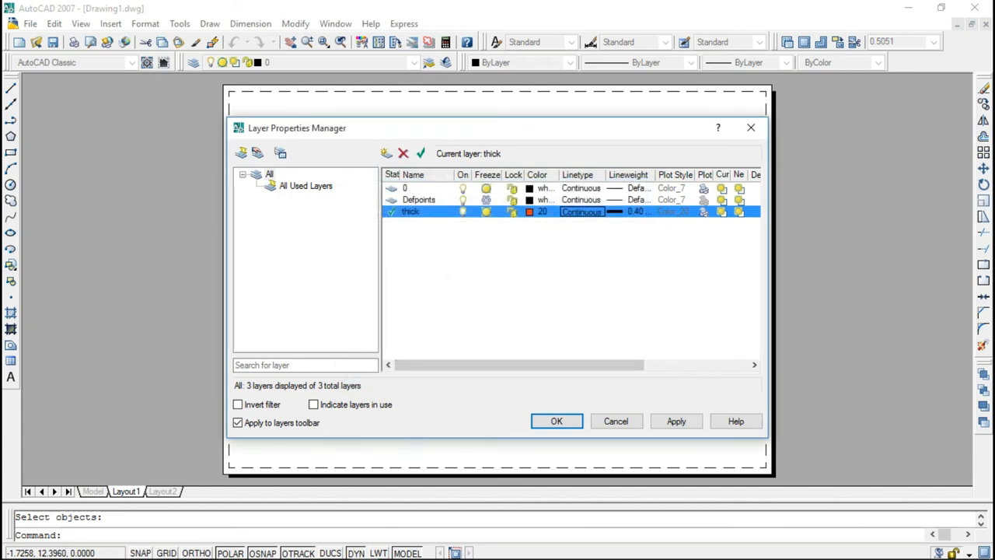
pyautogui.click(557, 420)
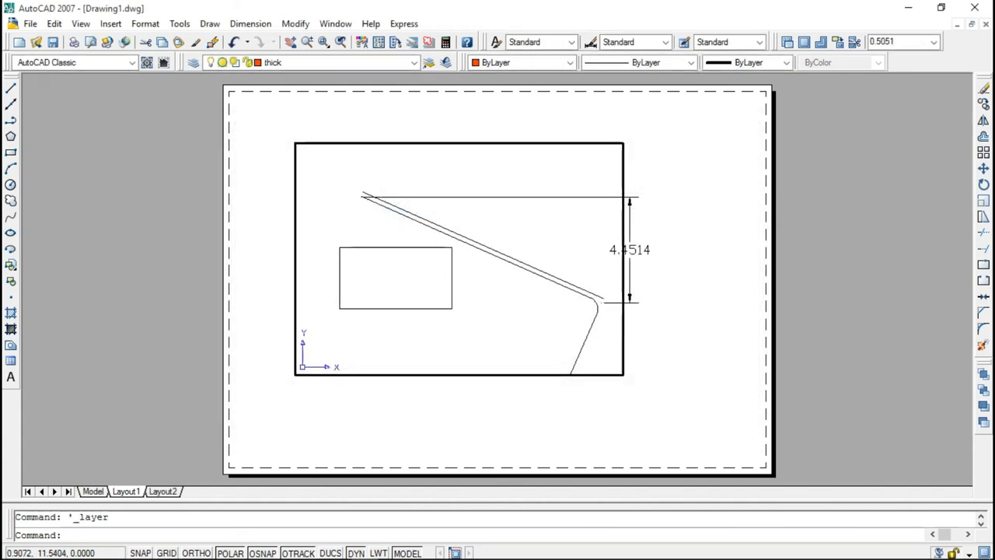
# Make thick current and draw a two-segment line crossing the rectangle and running right.
pyautogui.click(318, 62)
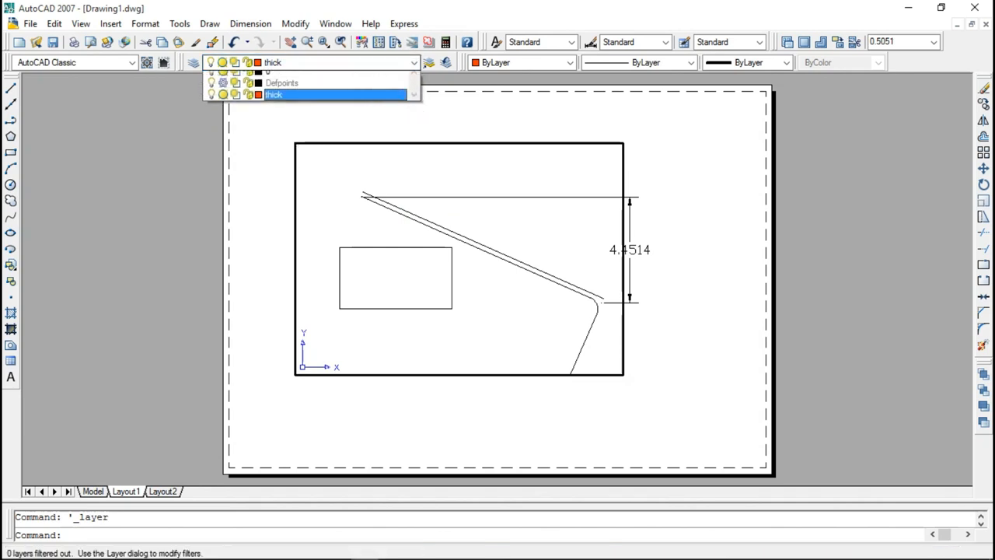
pyautogui.click(303, 95)
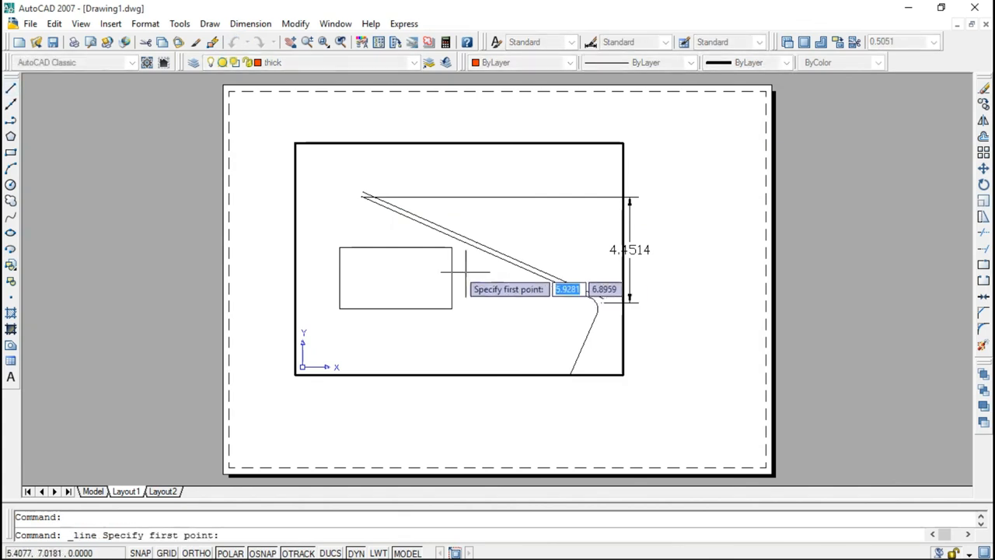
pyautogui.click(409, 330)
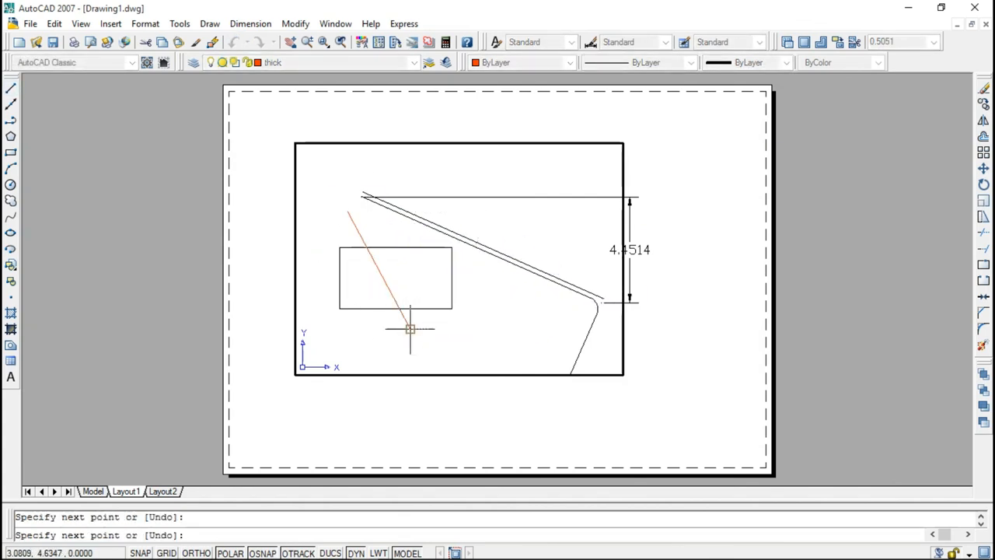
pyautogui.click(530, 305)
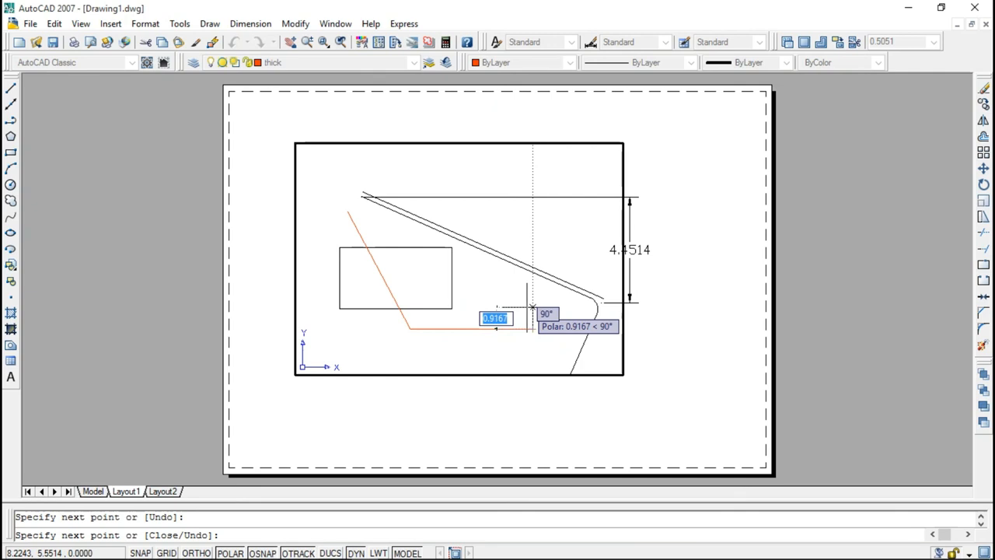
pyautogui.press('Escape')
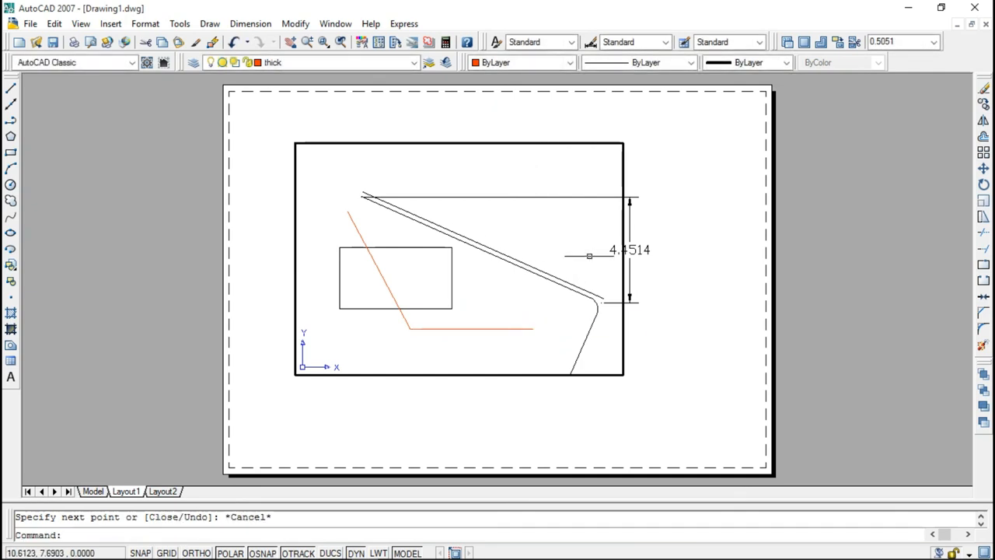
pyautogui.moveTo(540, 283)
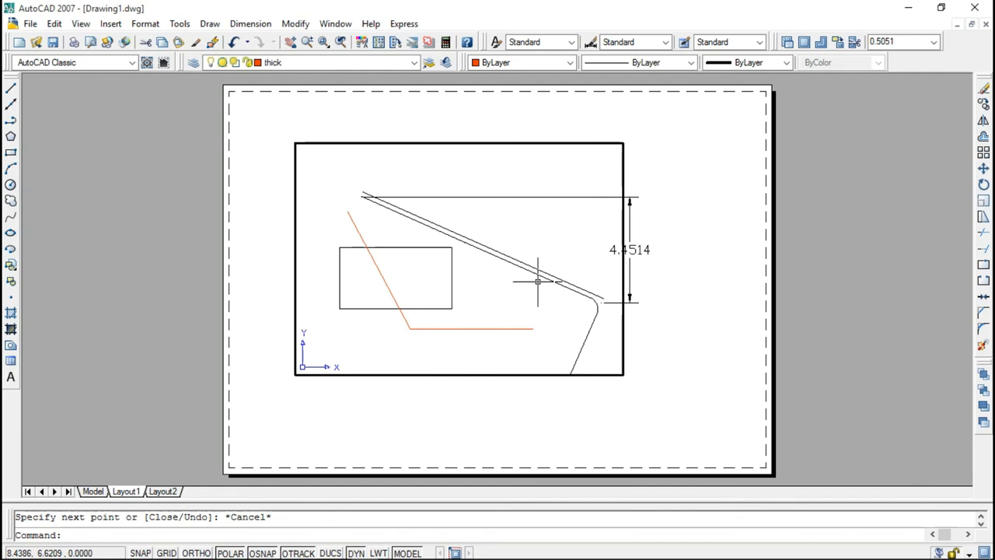
pyautogui.moveTo(420, 329)
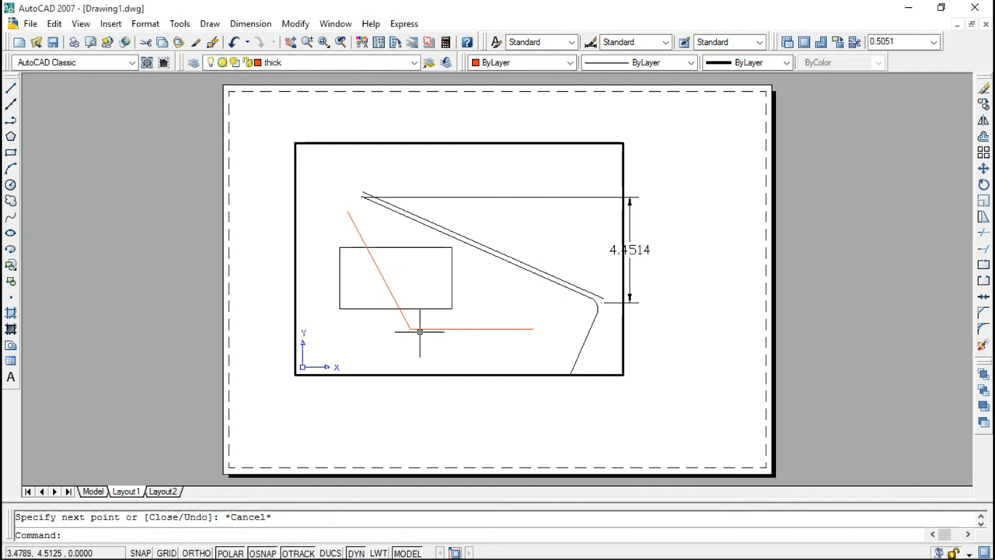